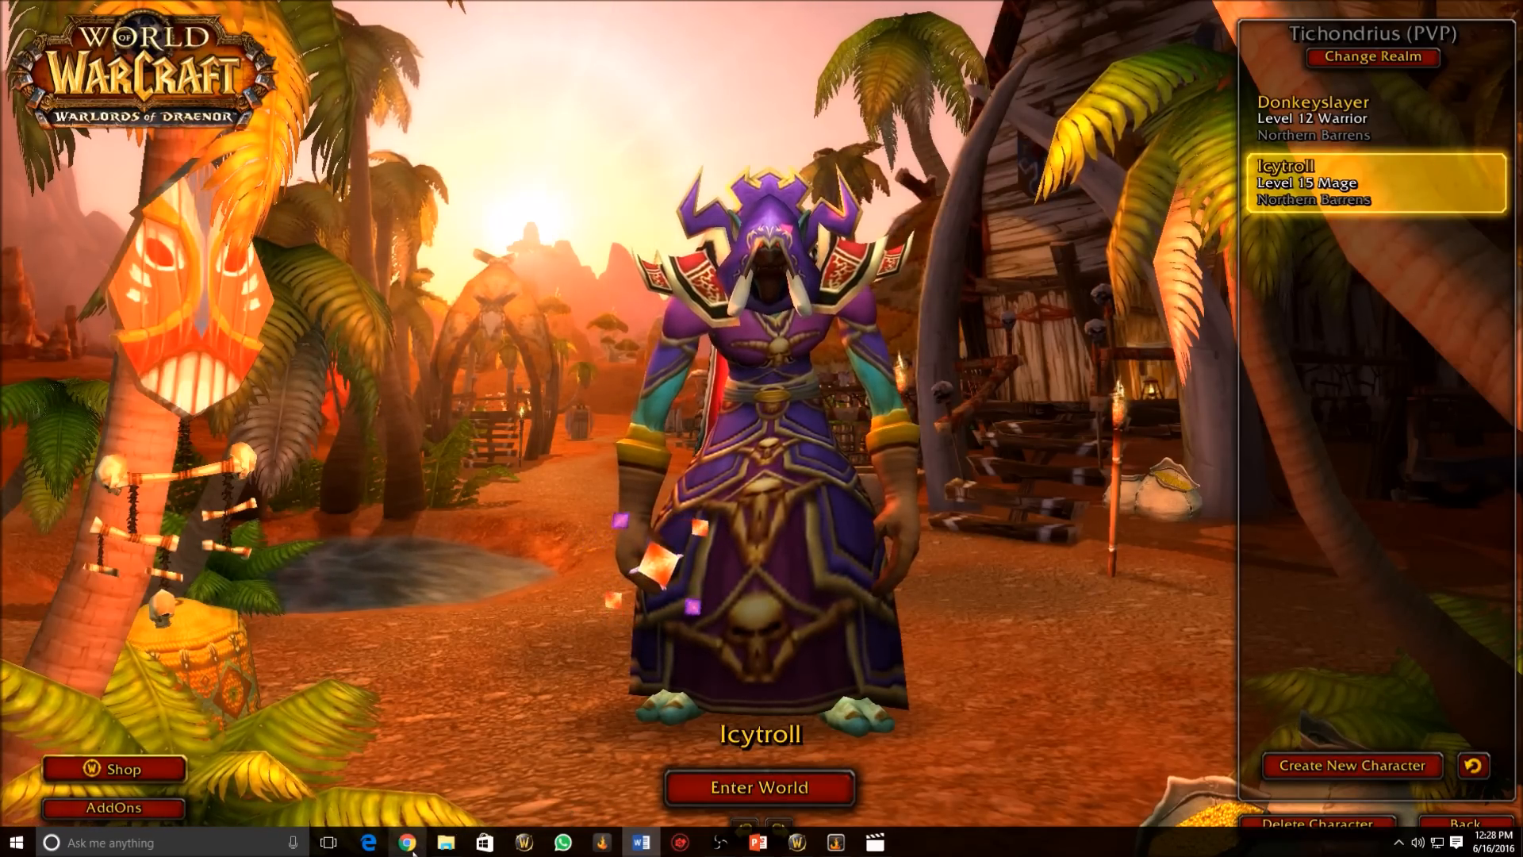
# - Search Google in Chrome for "cuse client" to find the Curse Client addon manager
pyautogui.click(407, 843)
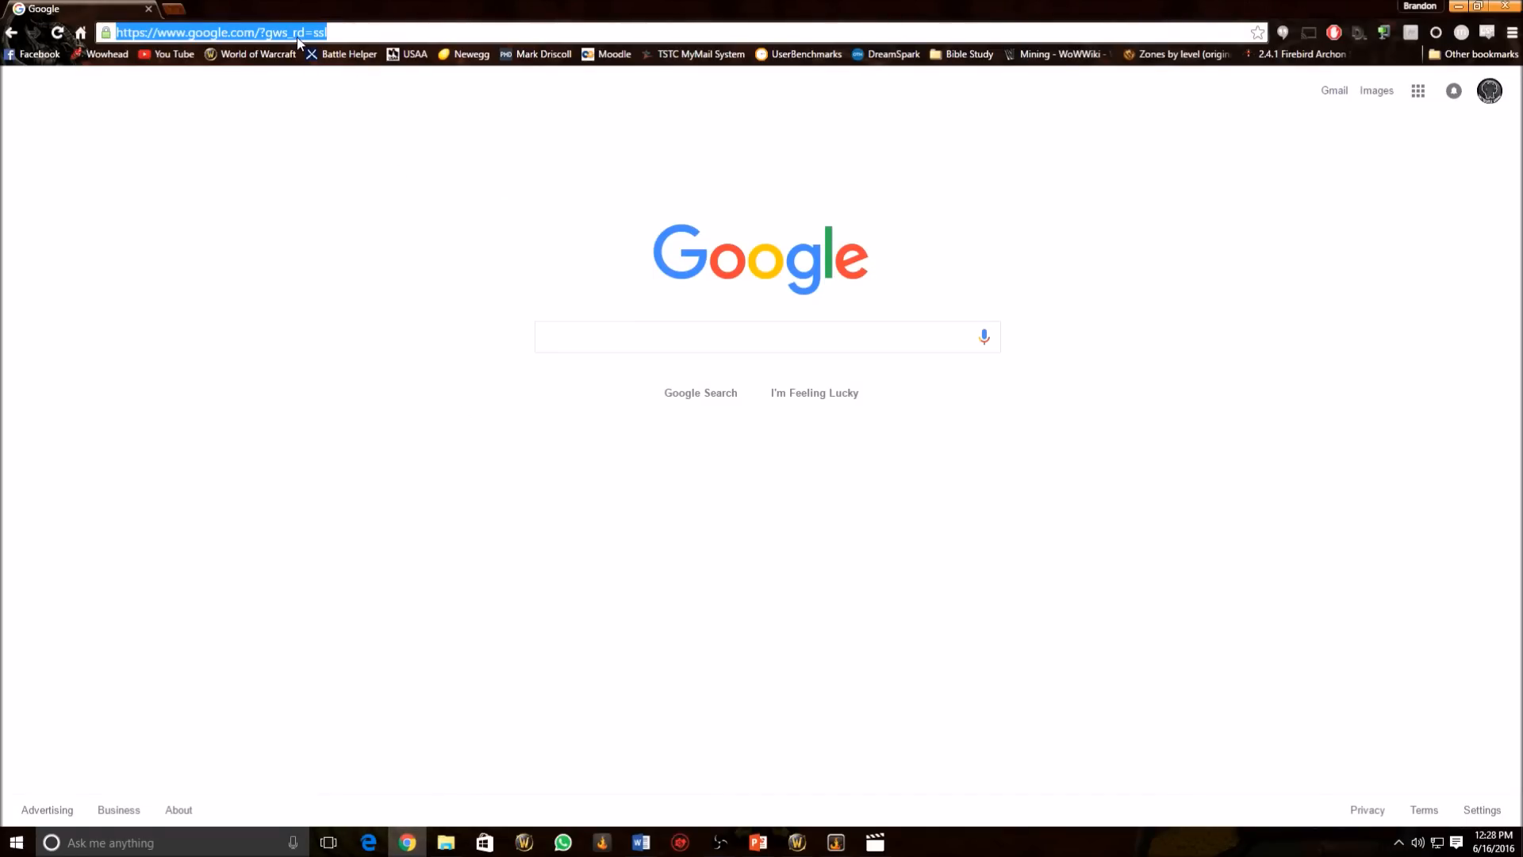
pyautogui.write('cuse client')
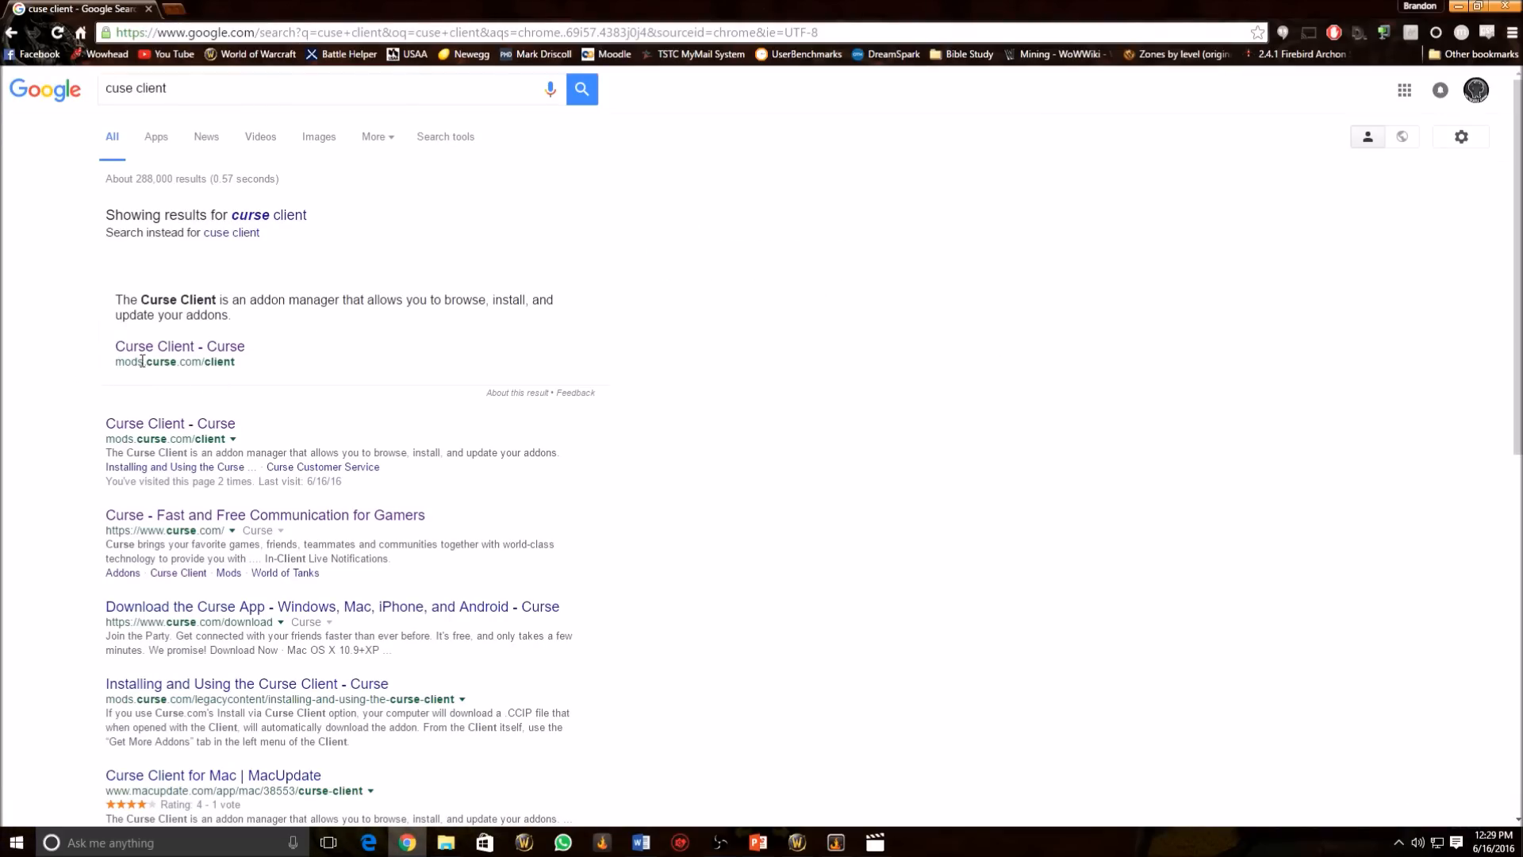
pyautogui.moveTo(179, 348)
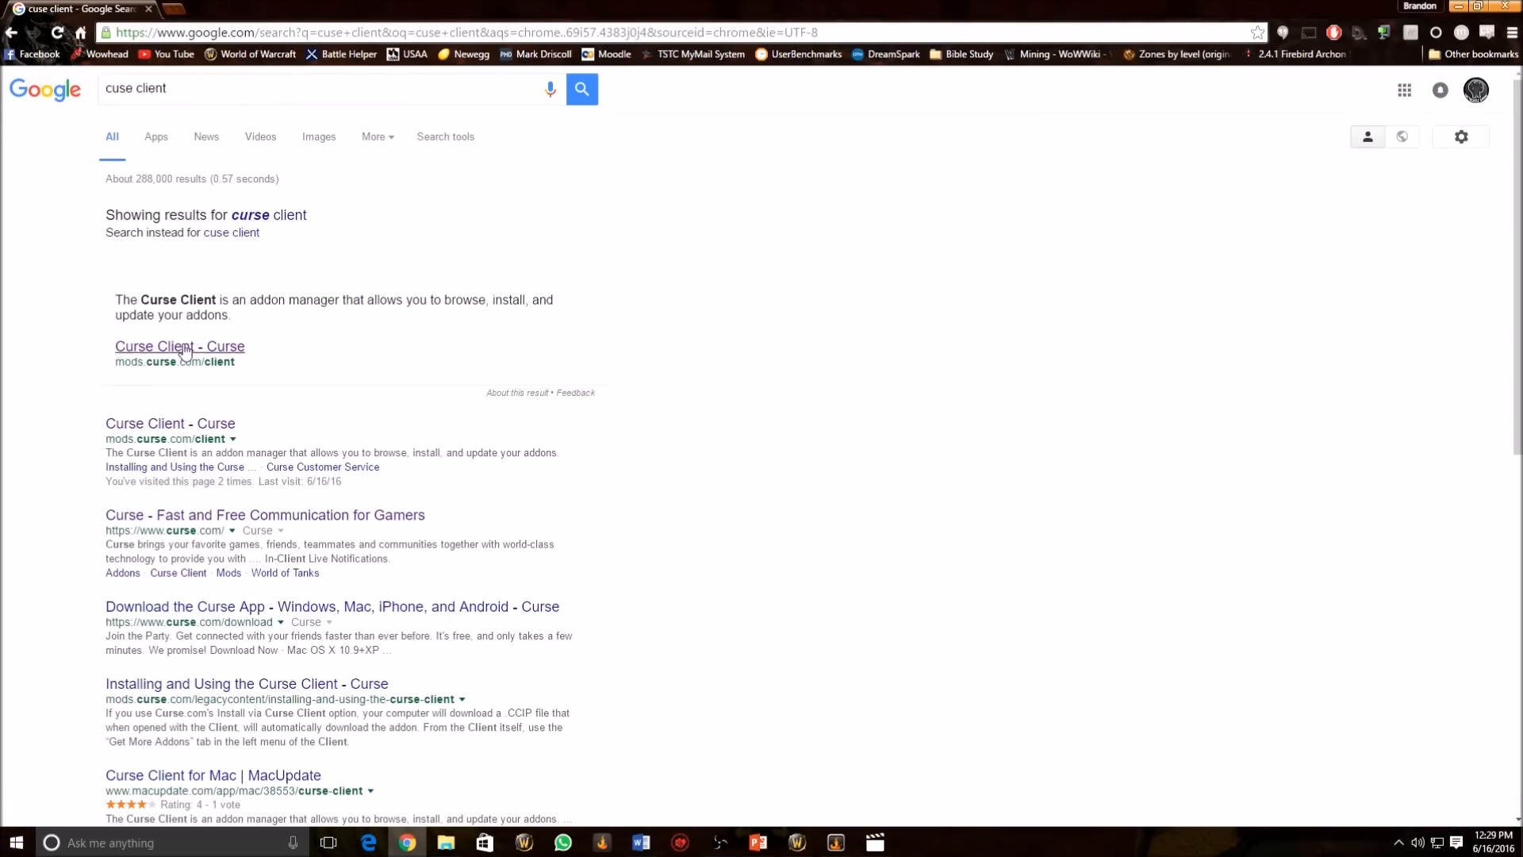
# - Go from the search results to the Curse Client v5 page with the free Windows download
pyautogui.click(180, 345)
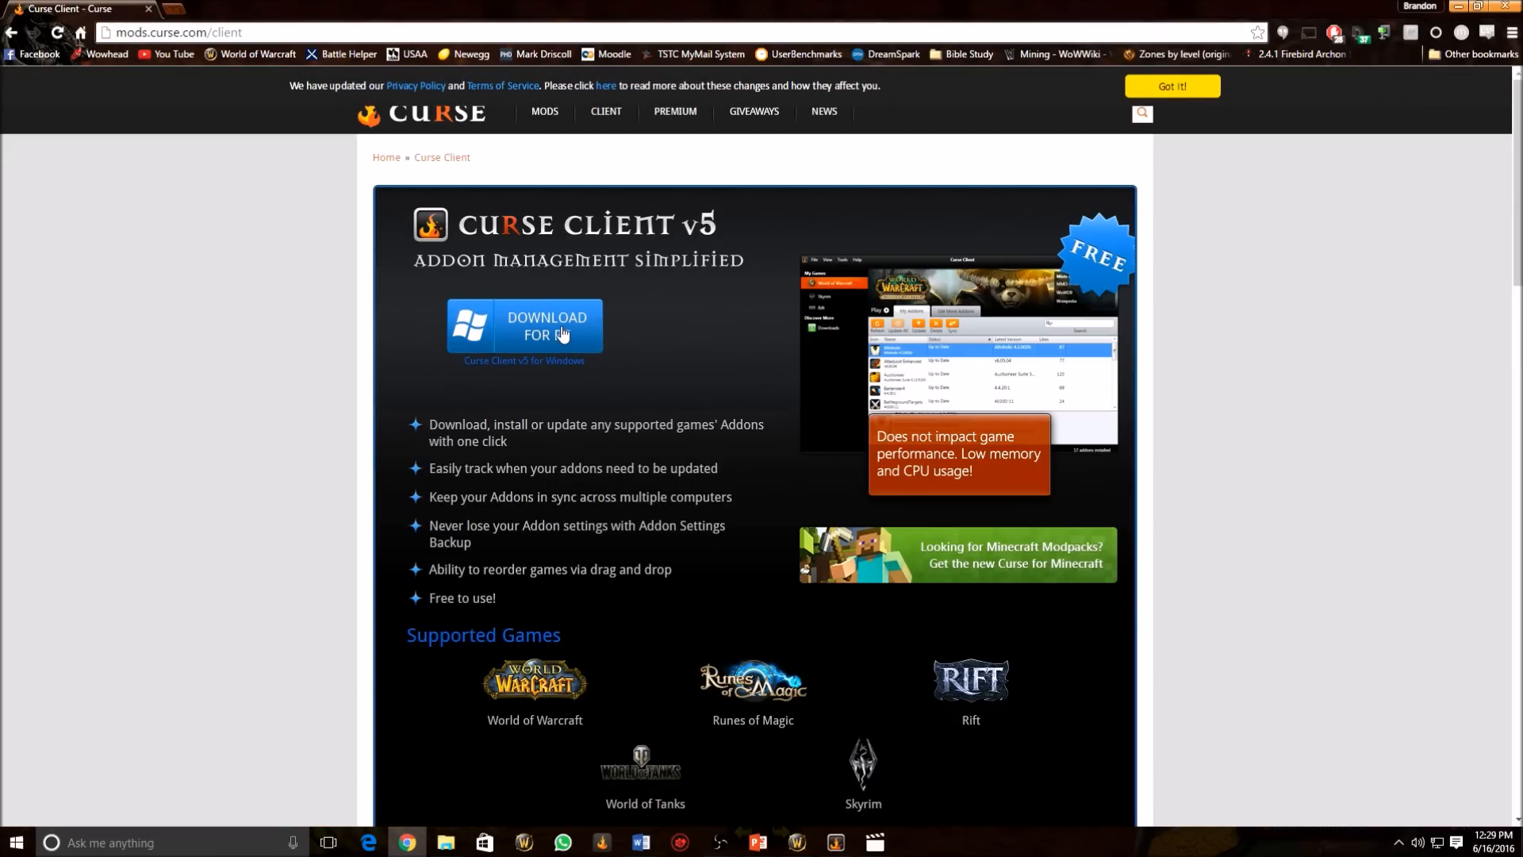
pyautogui.scroll(-3)
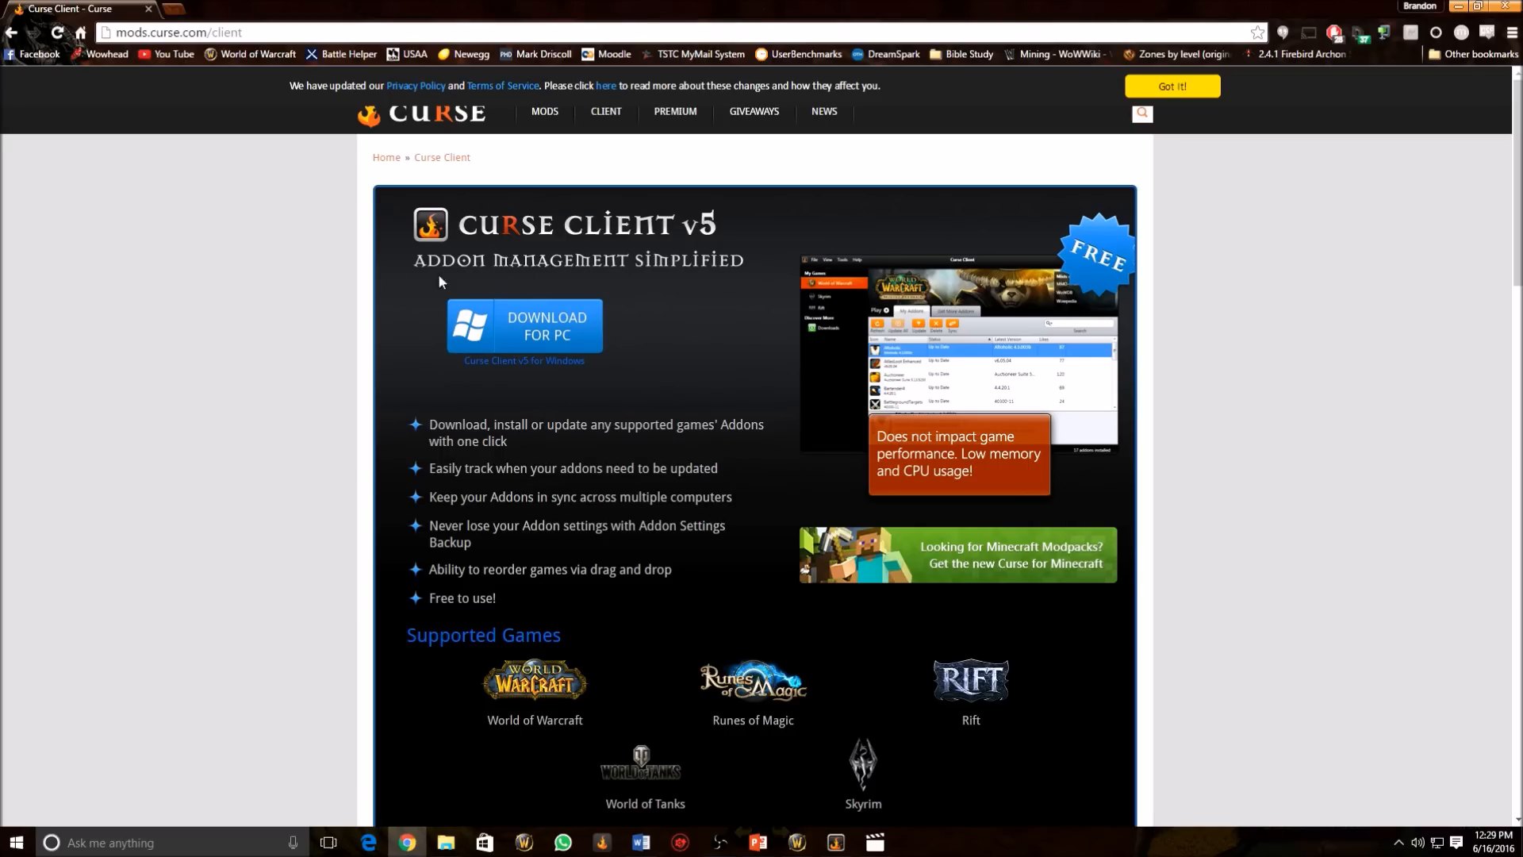
pyautogui.moveTo(469, 294)
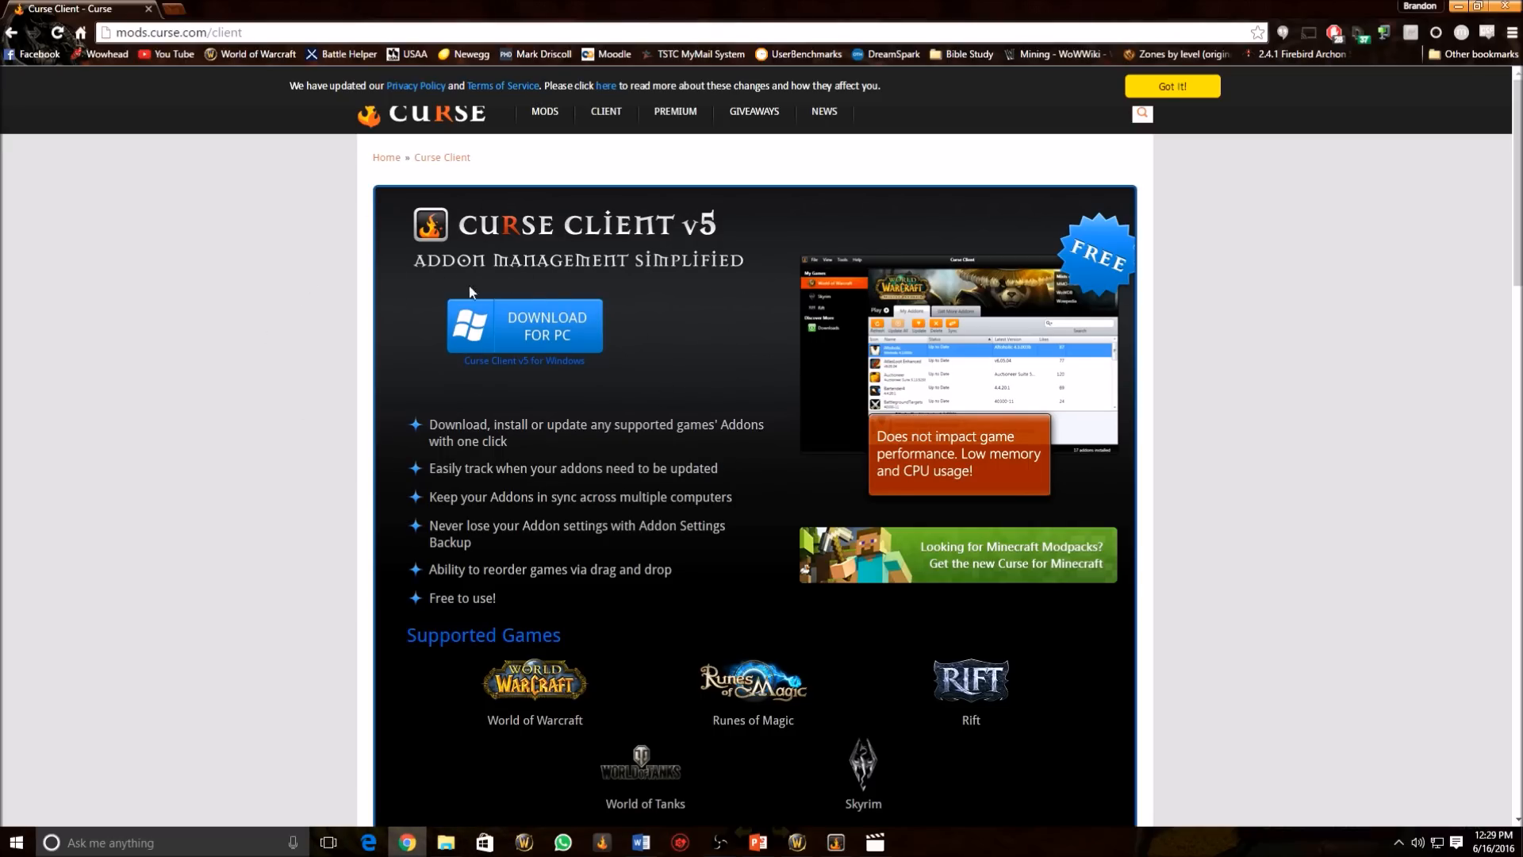
pyautogui.click(522, 327)
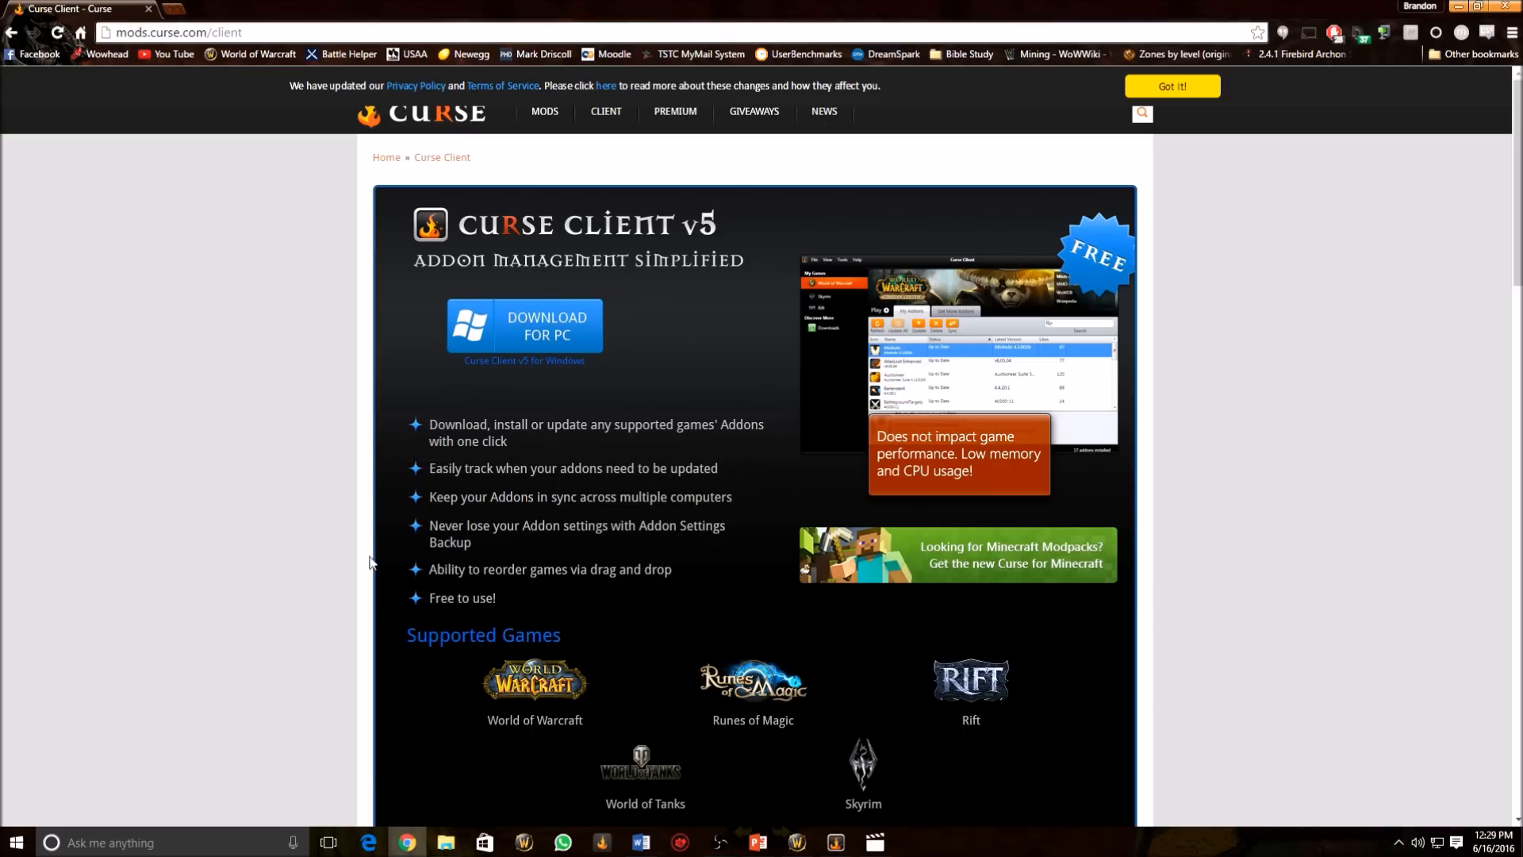
pyautogui.moveTo(689, 351)
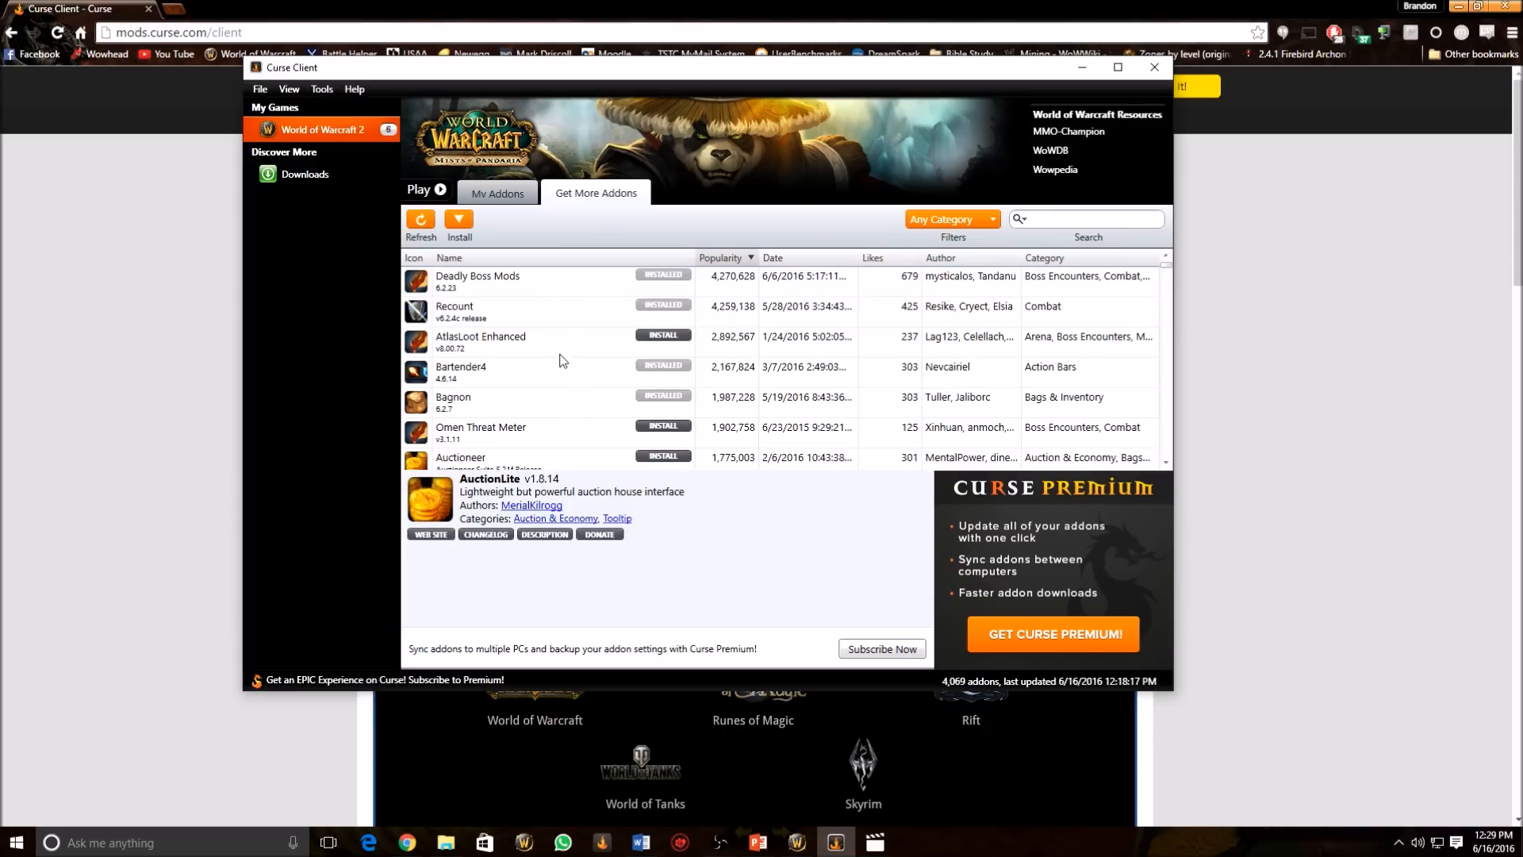
pyautogui.moveTo(572, 271)
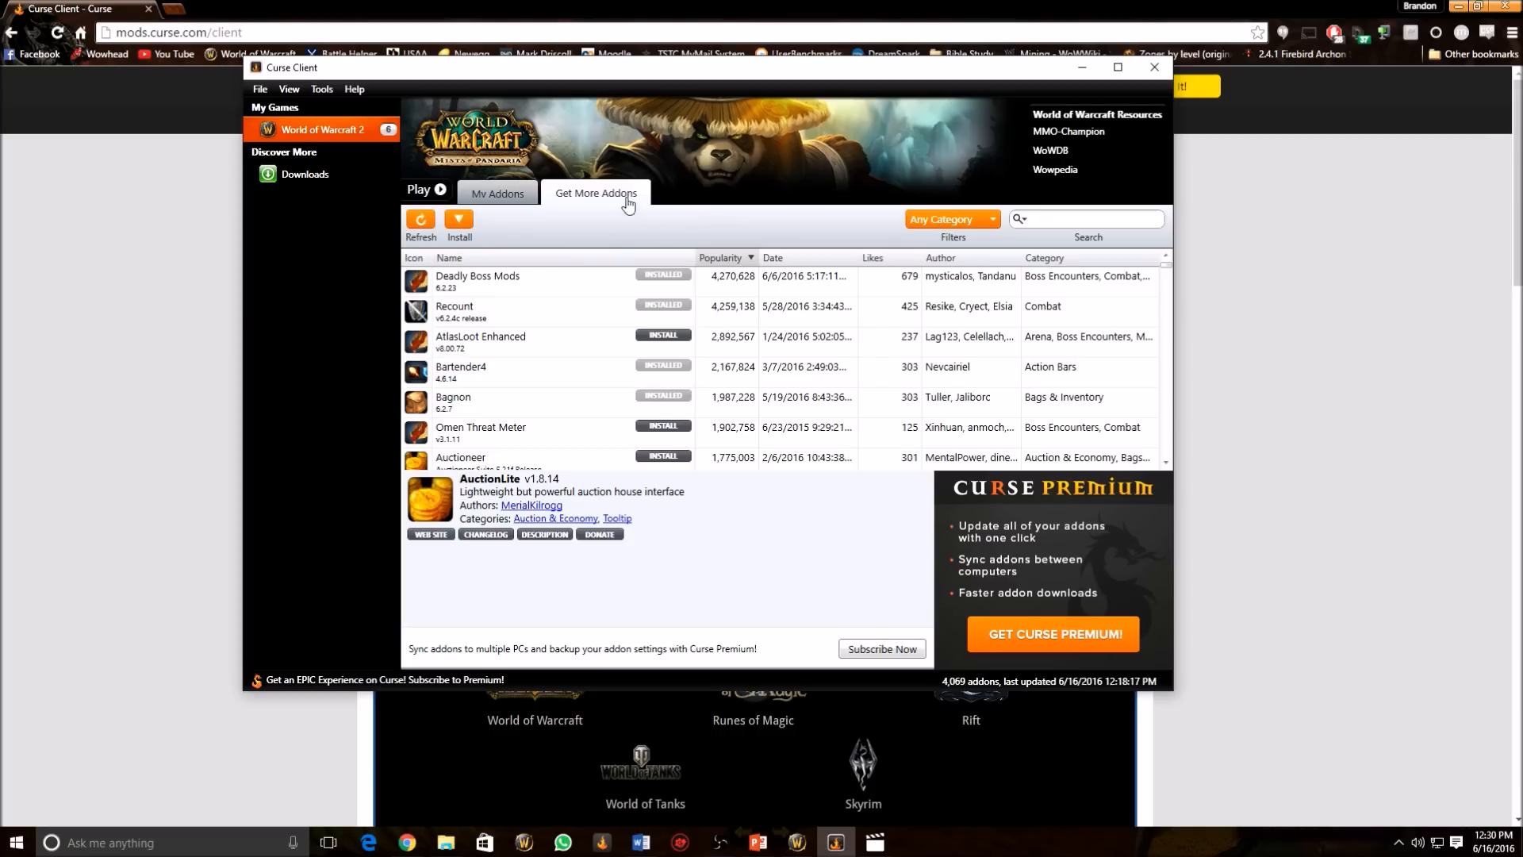
pyautogui.moveTo(582, 199)
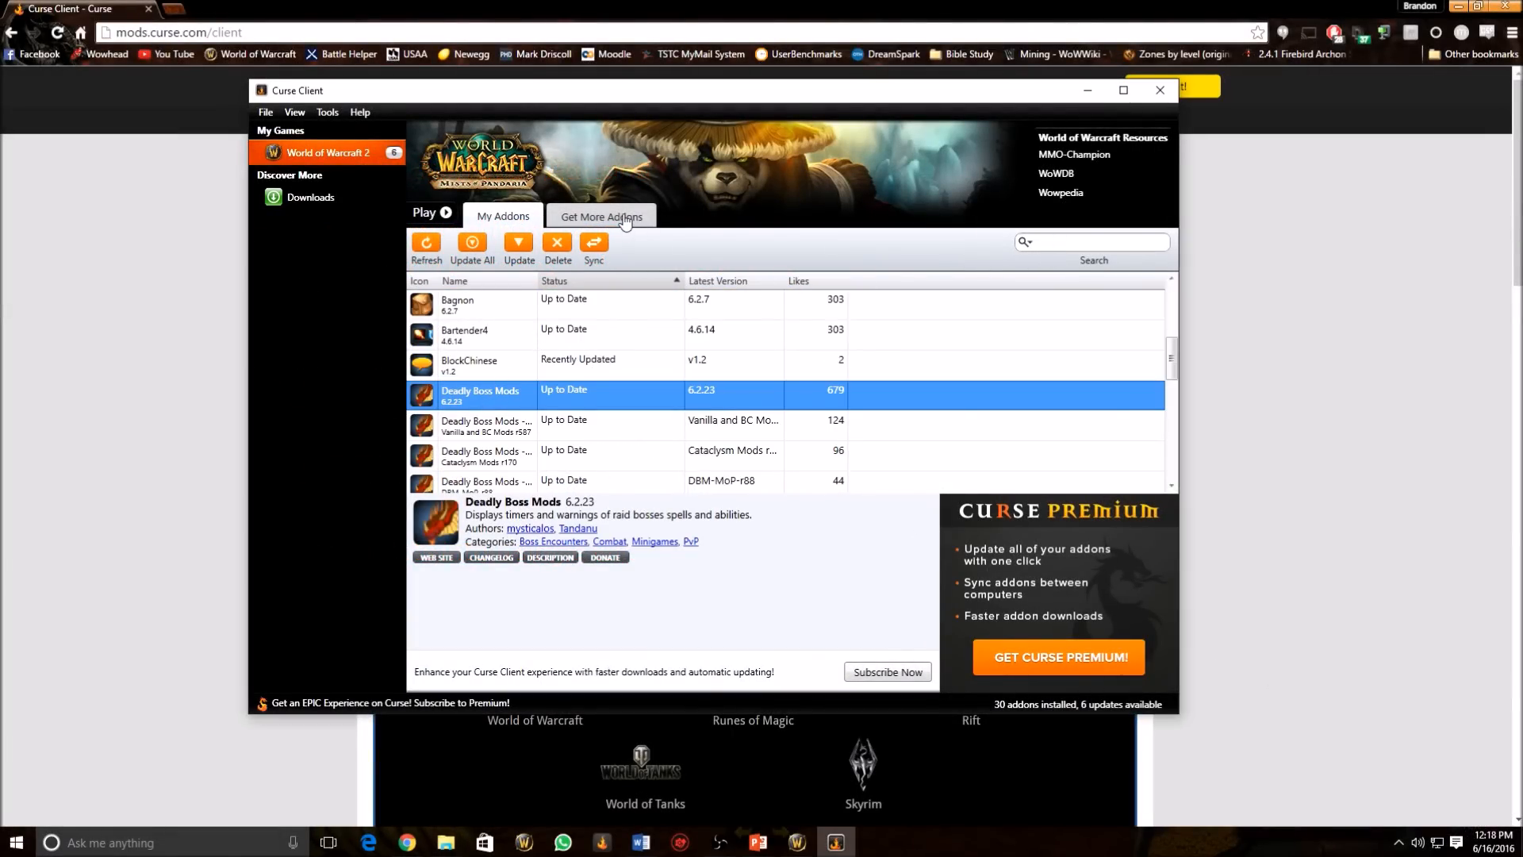
# - Search the Get More Addons catalogue for "deadl" to list Deadly Boss Mods
pyautogui.click(600, 216)
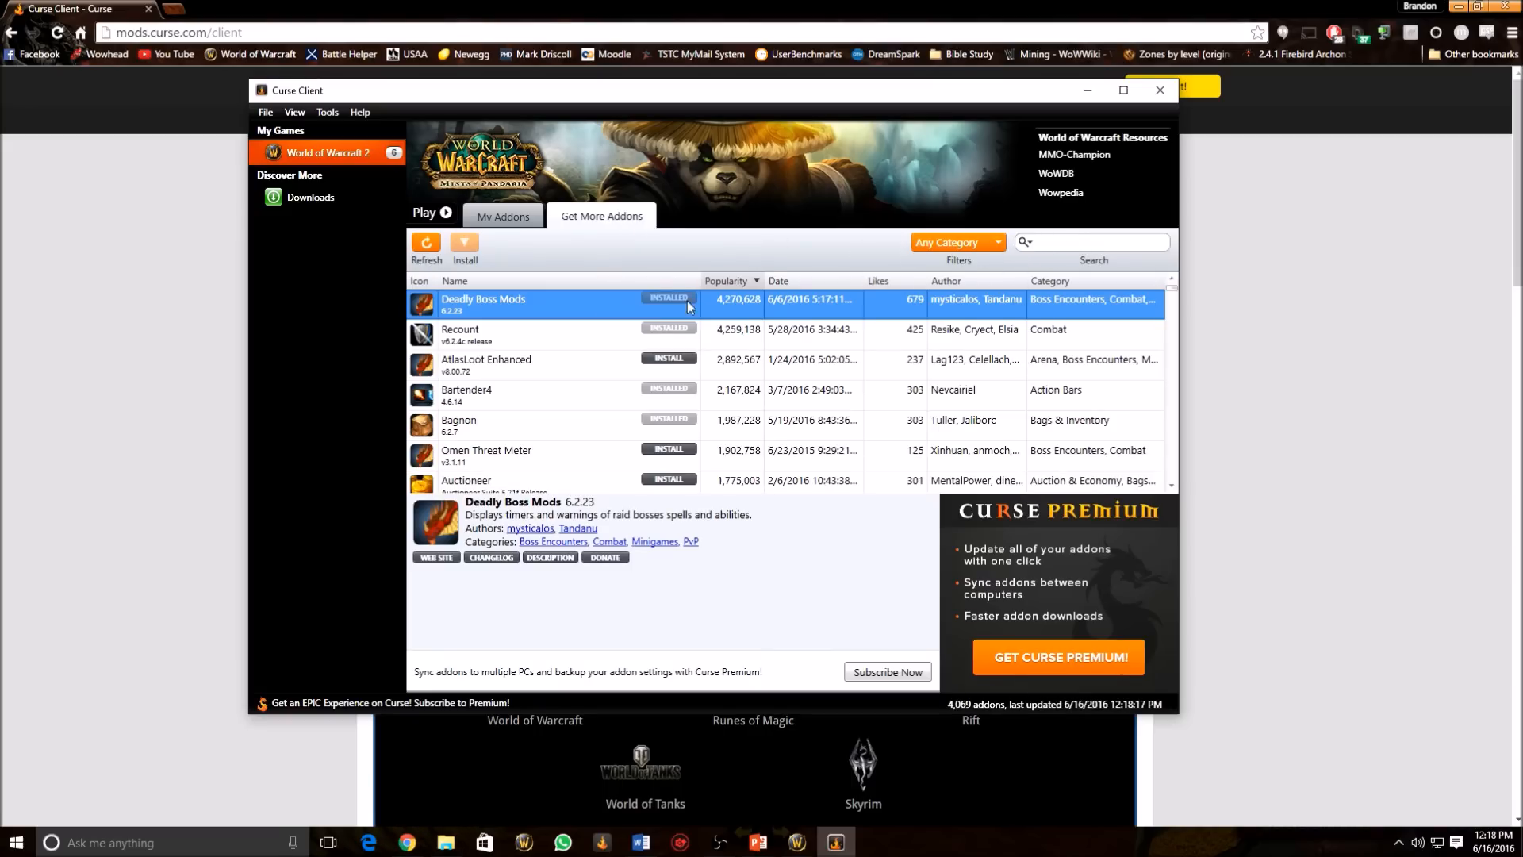
pyautogui.moveTo(512, 311)
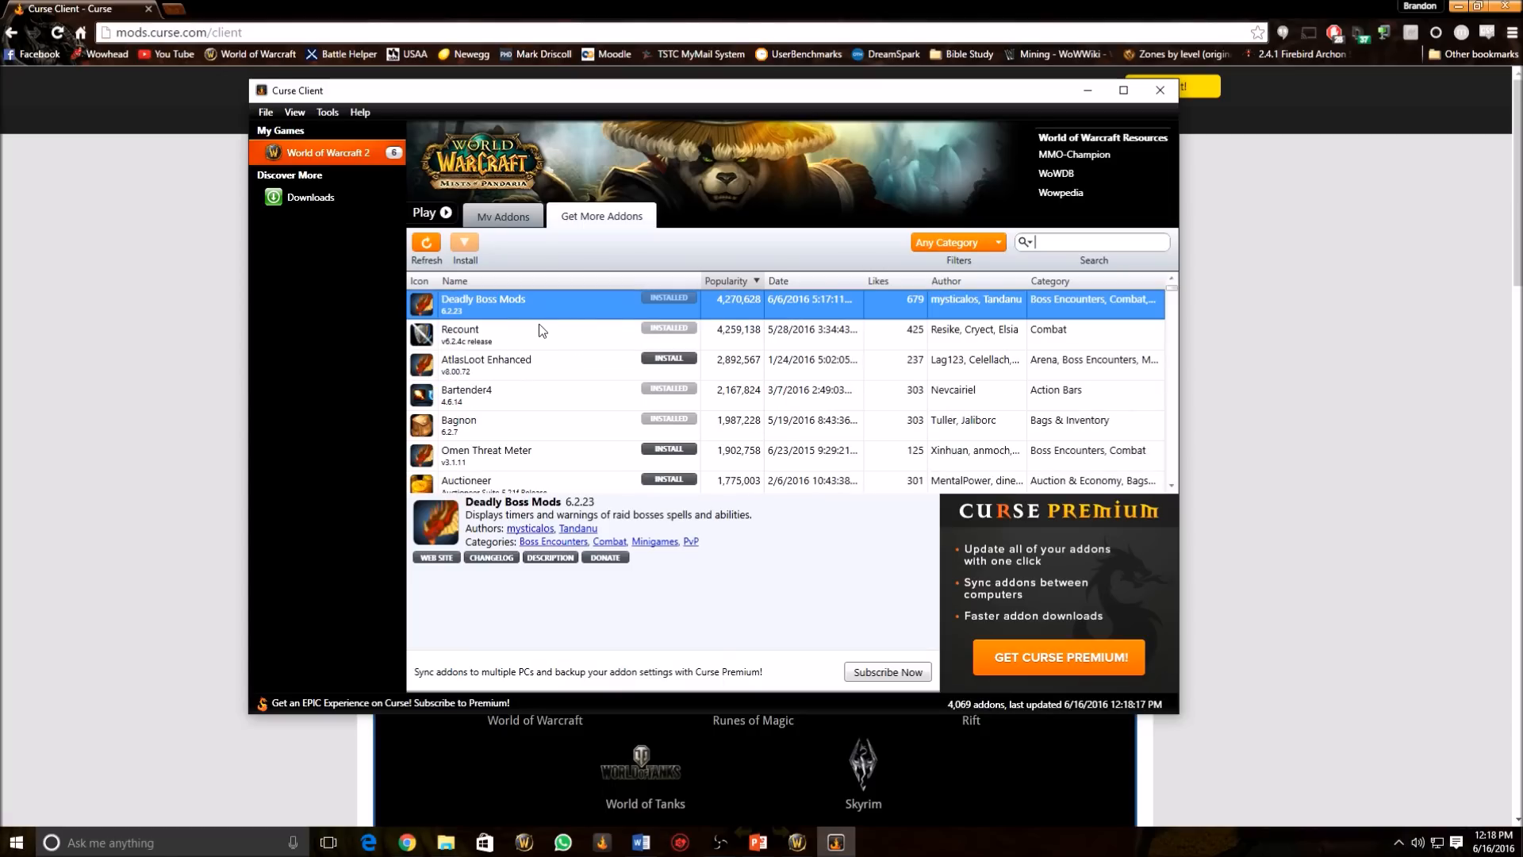
pyautogui.write('d')
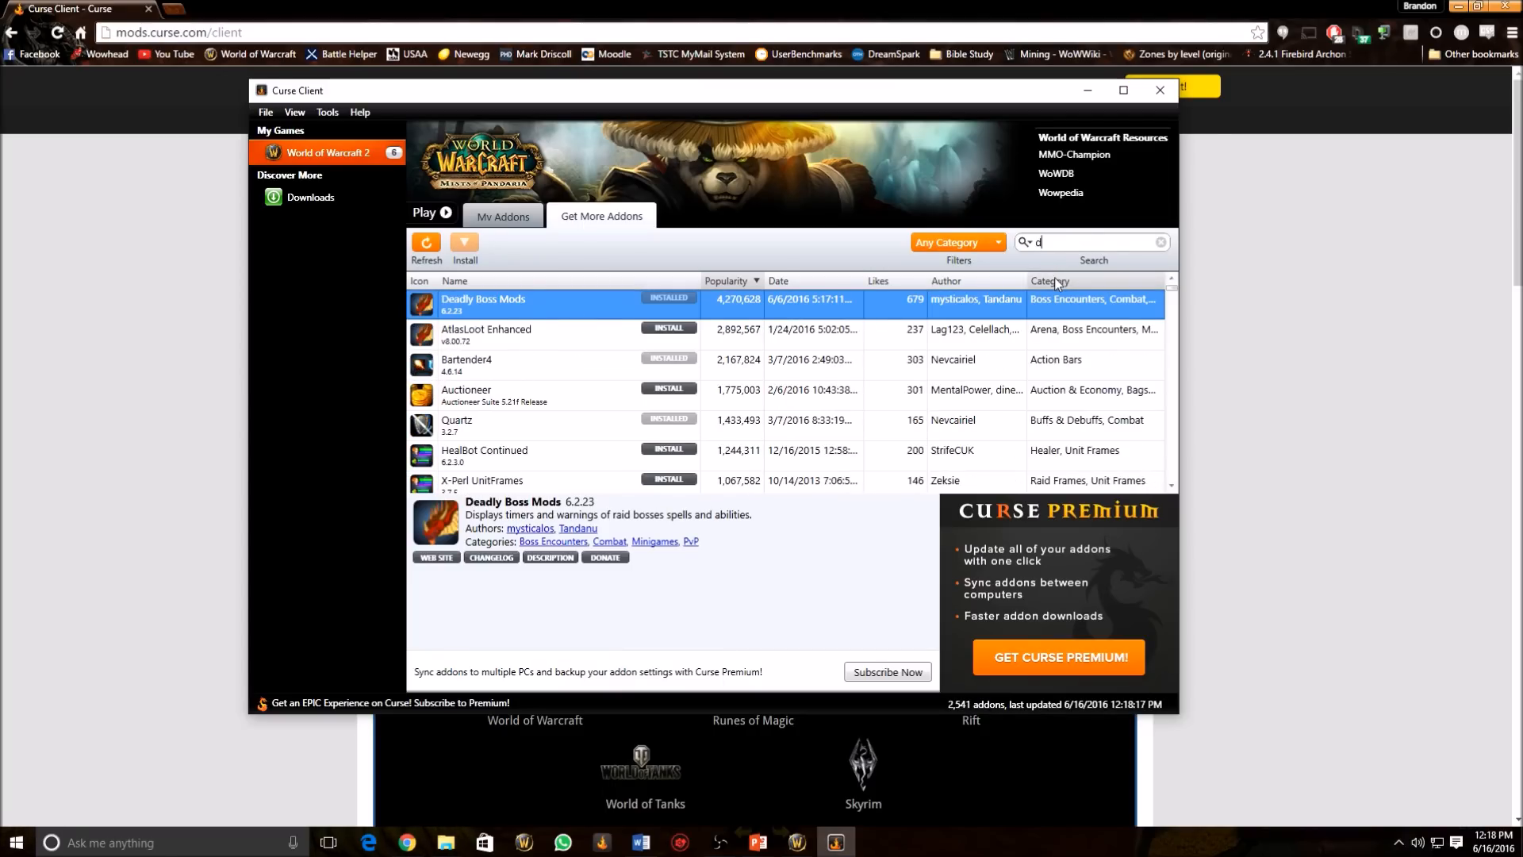
pyautogui.write('eadly')
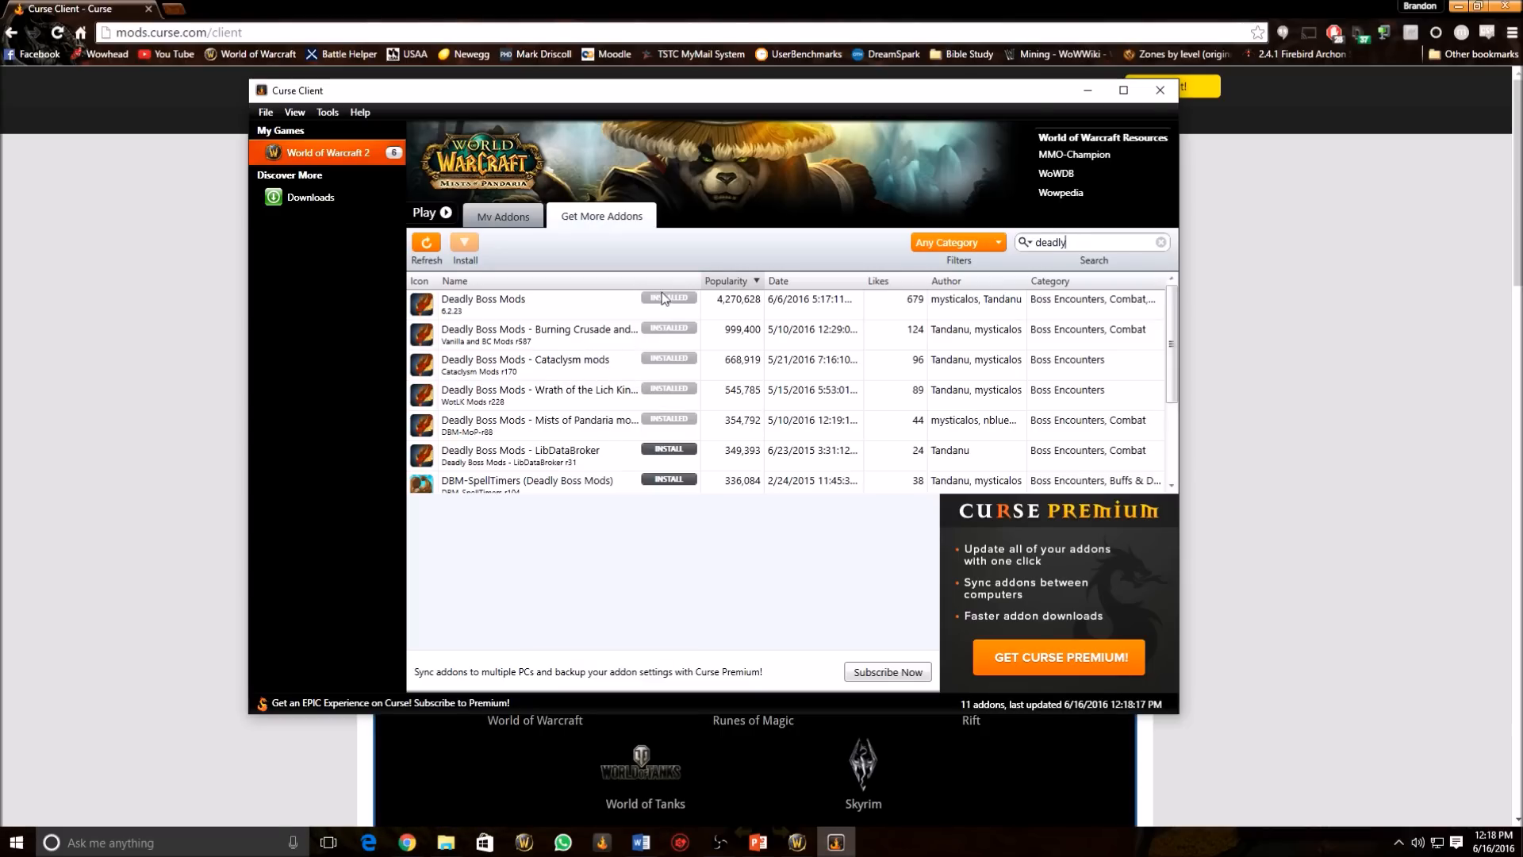
pyautogui.moveTo(568, 417)
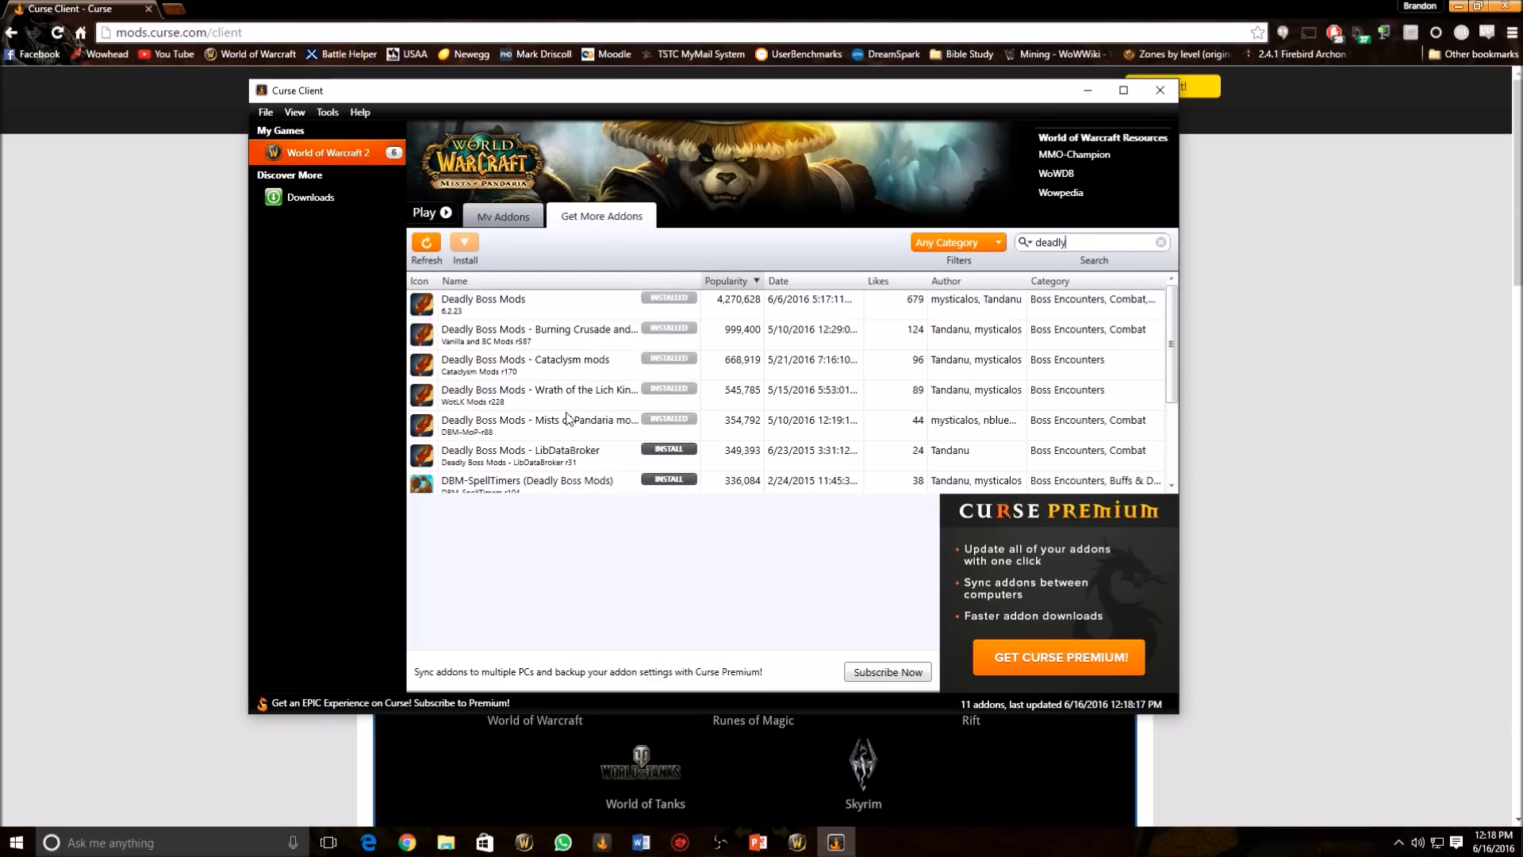
# - Review details of Deadly Boss Mods and its Cataclysm, BC/Vanilla, Pandaria and LibDataBroker modules
pyautogui.click(525, 364)
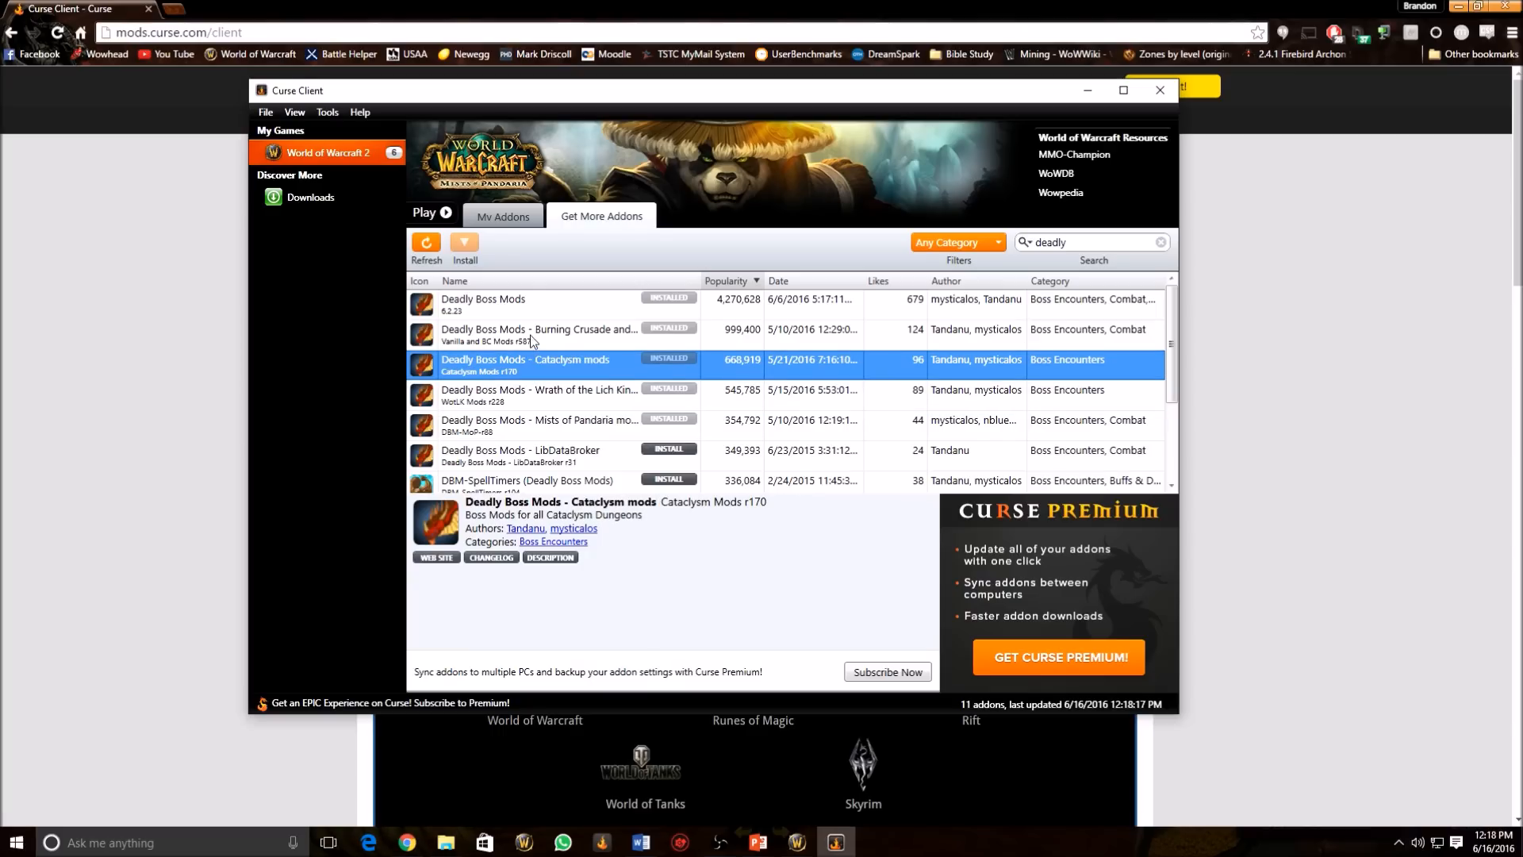
pyautogui.click(538, 335)
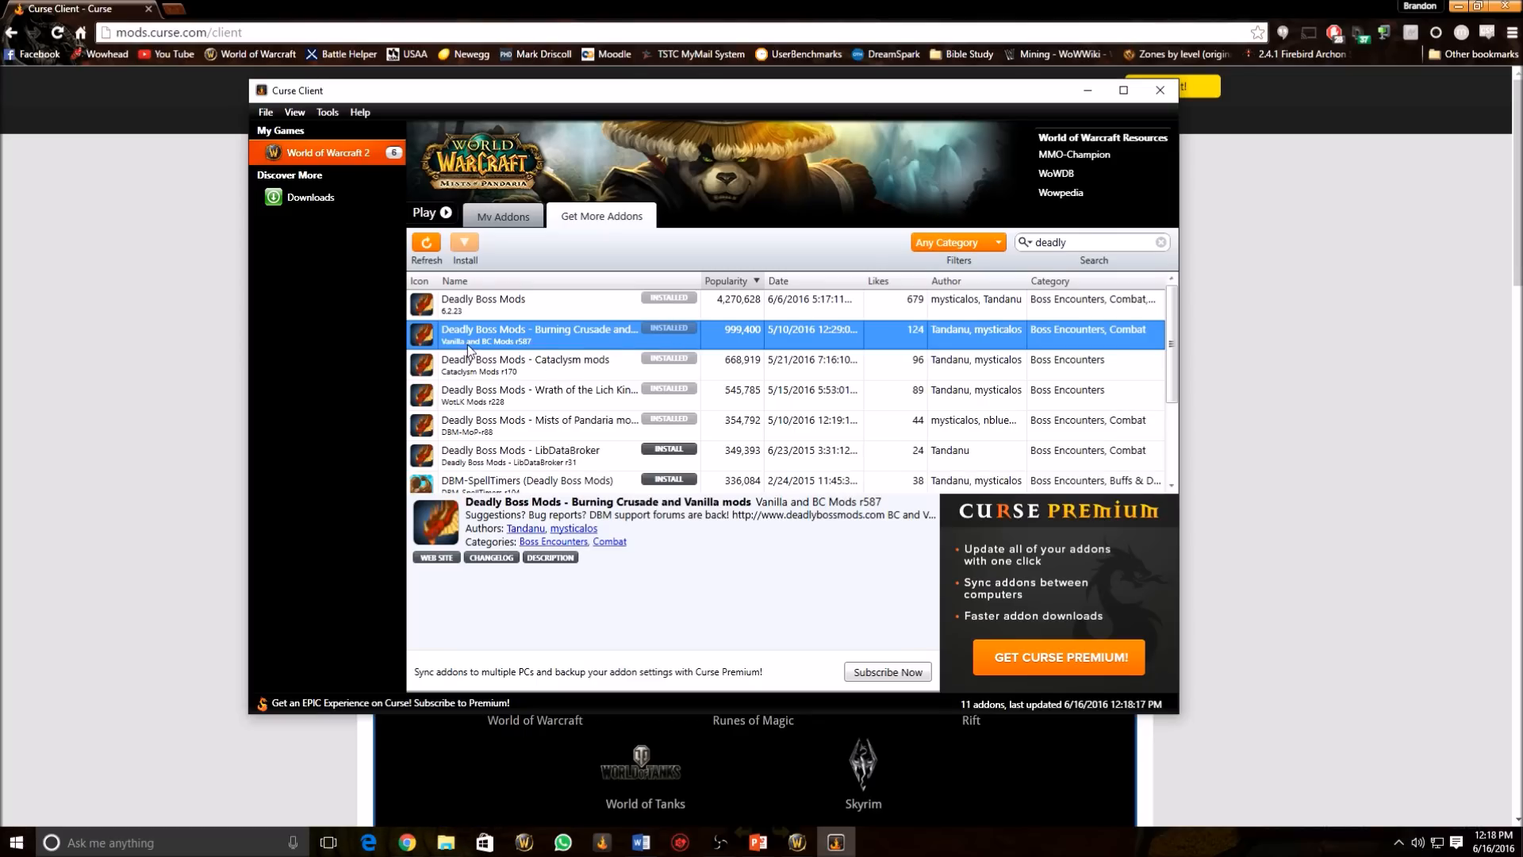
pyautogui.click(482, 302)
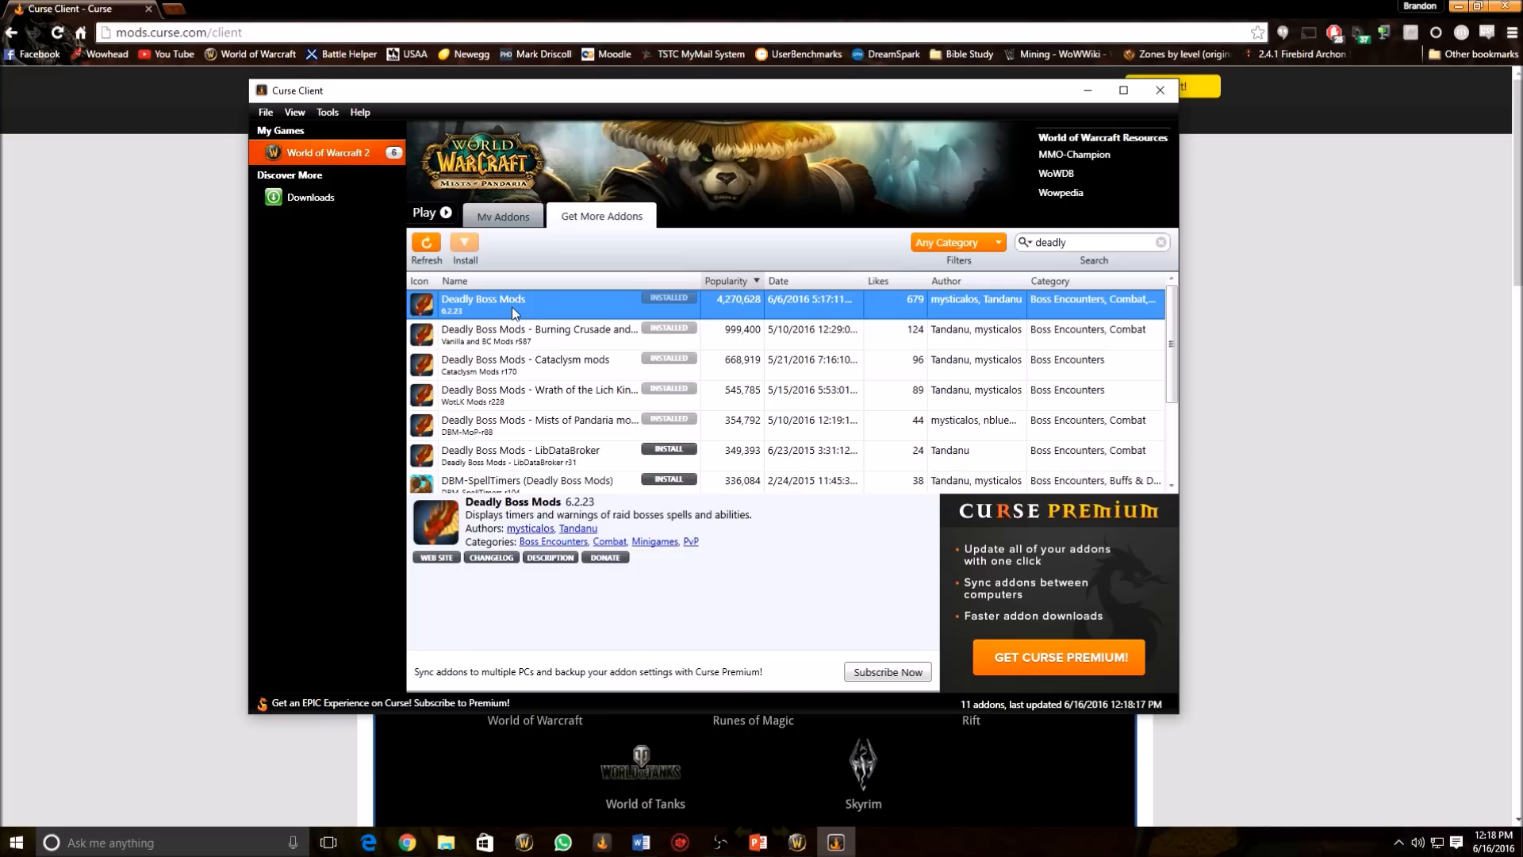
pyautogui.moveTo(528, 307)
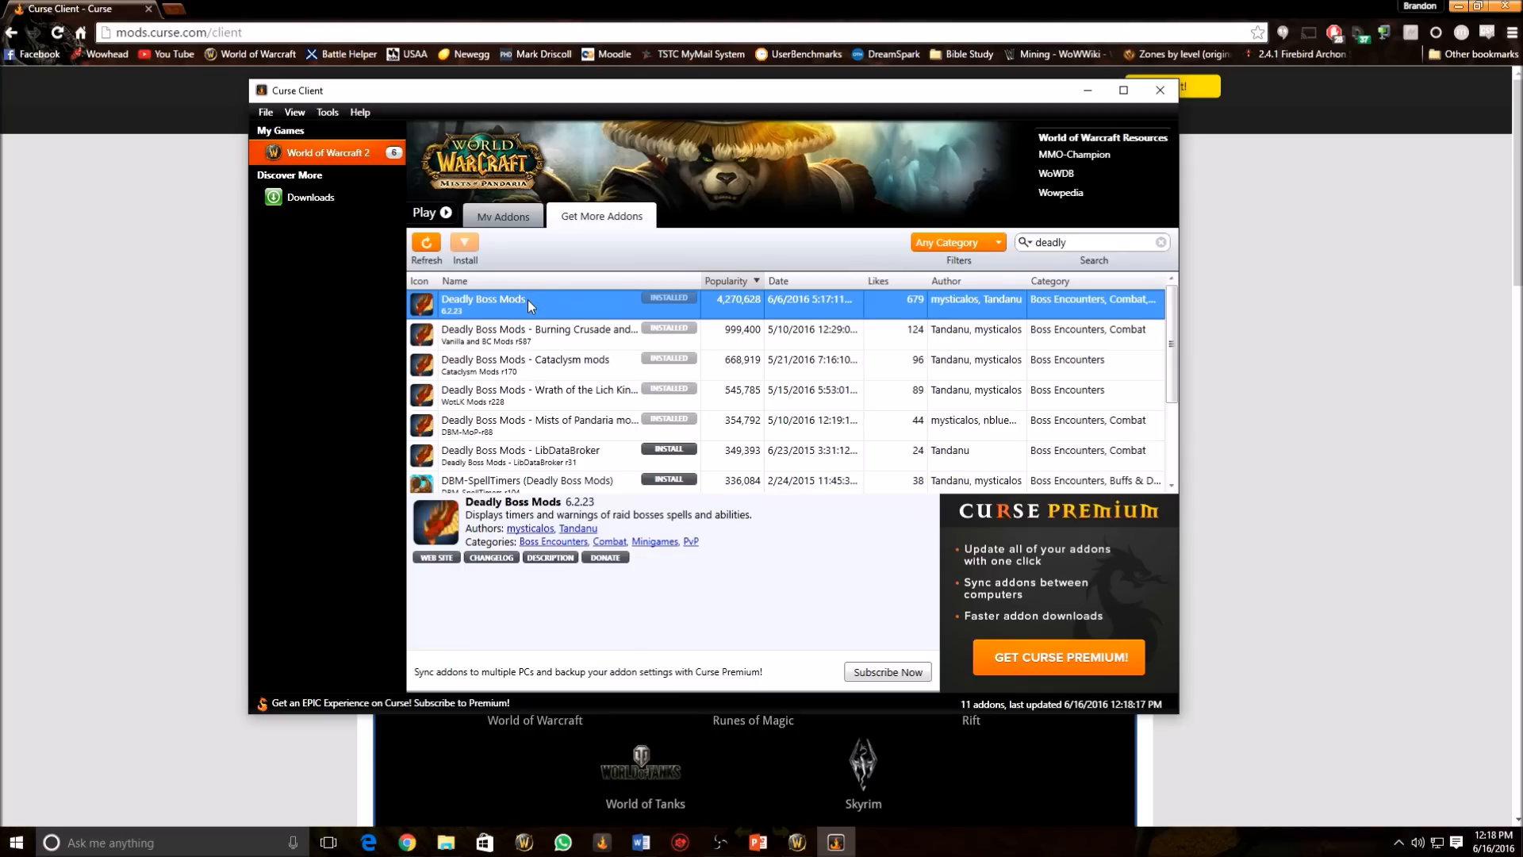
pyautogui.moveTo(581, 314)
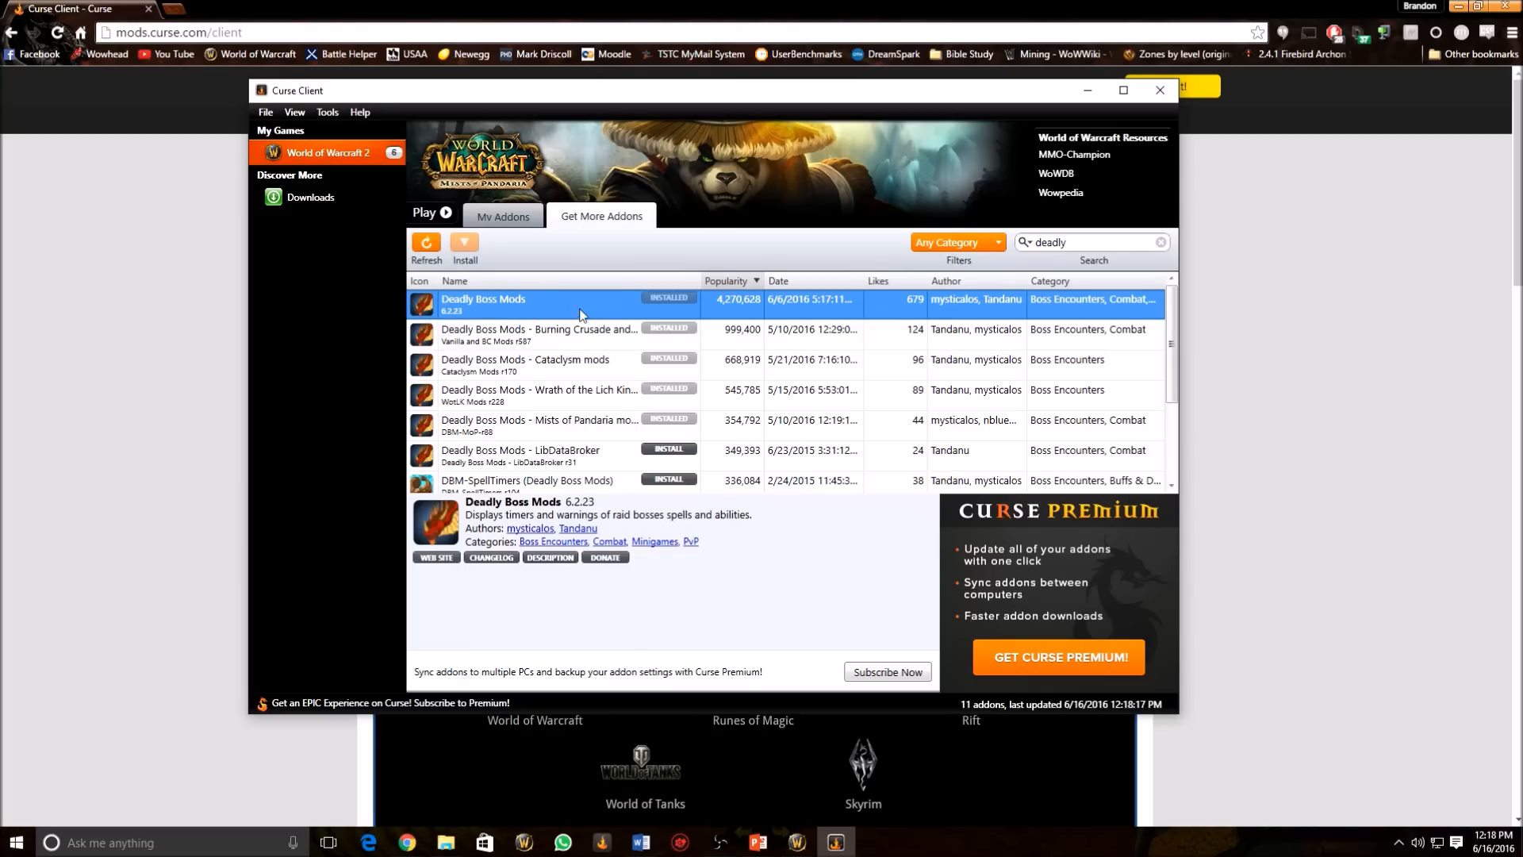
pyautogui.click(539, 425)
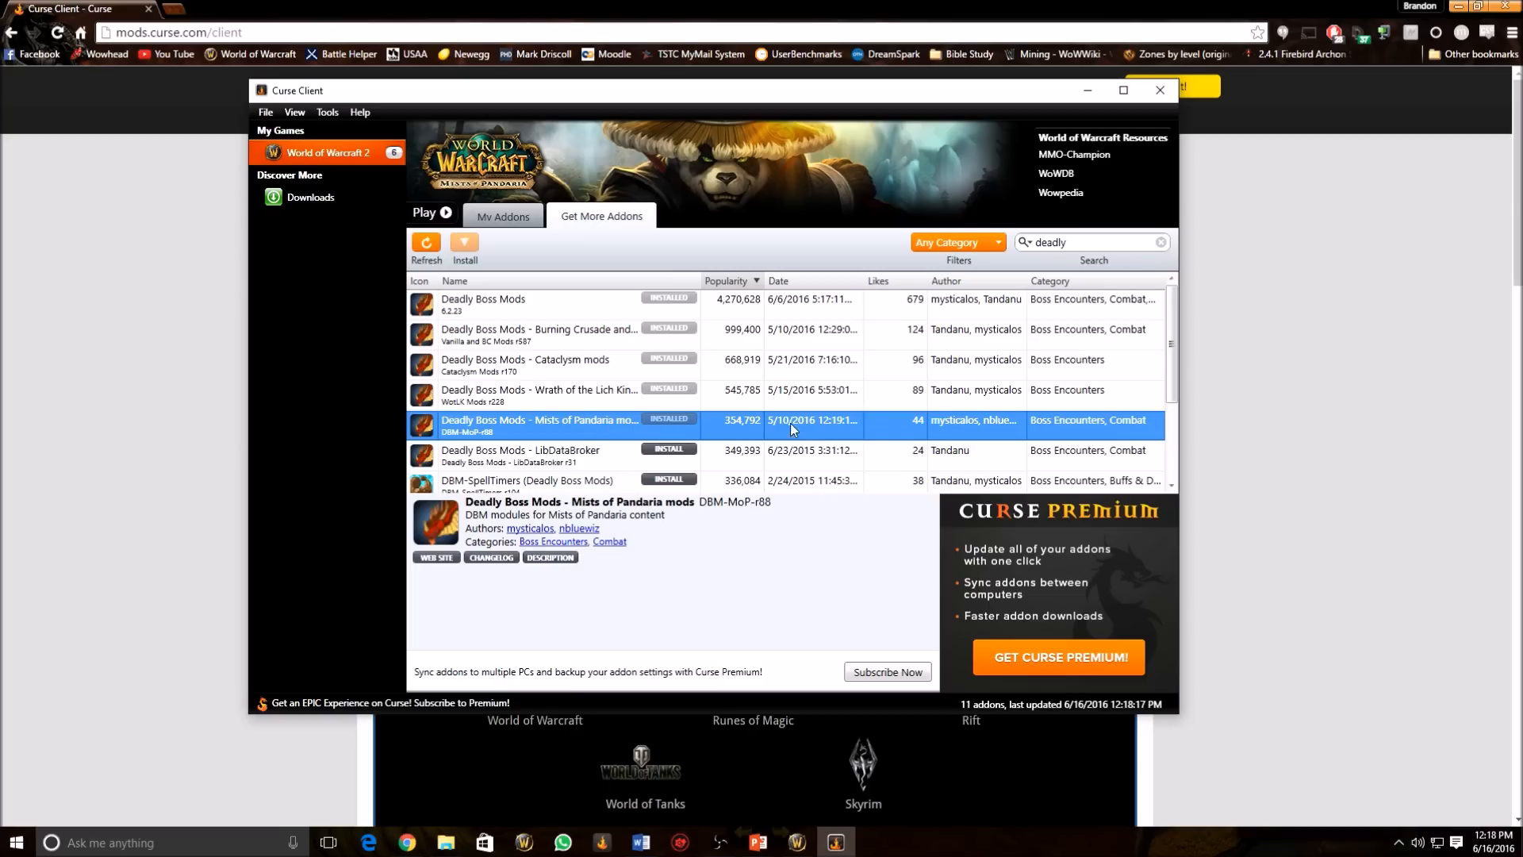
pyautogui.moveTo(989, 401)
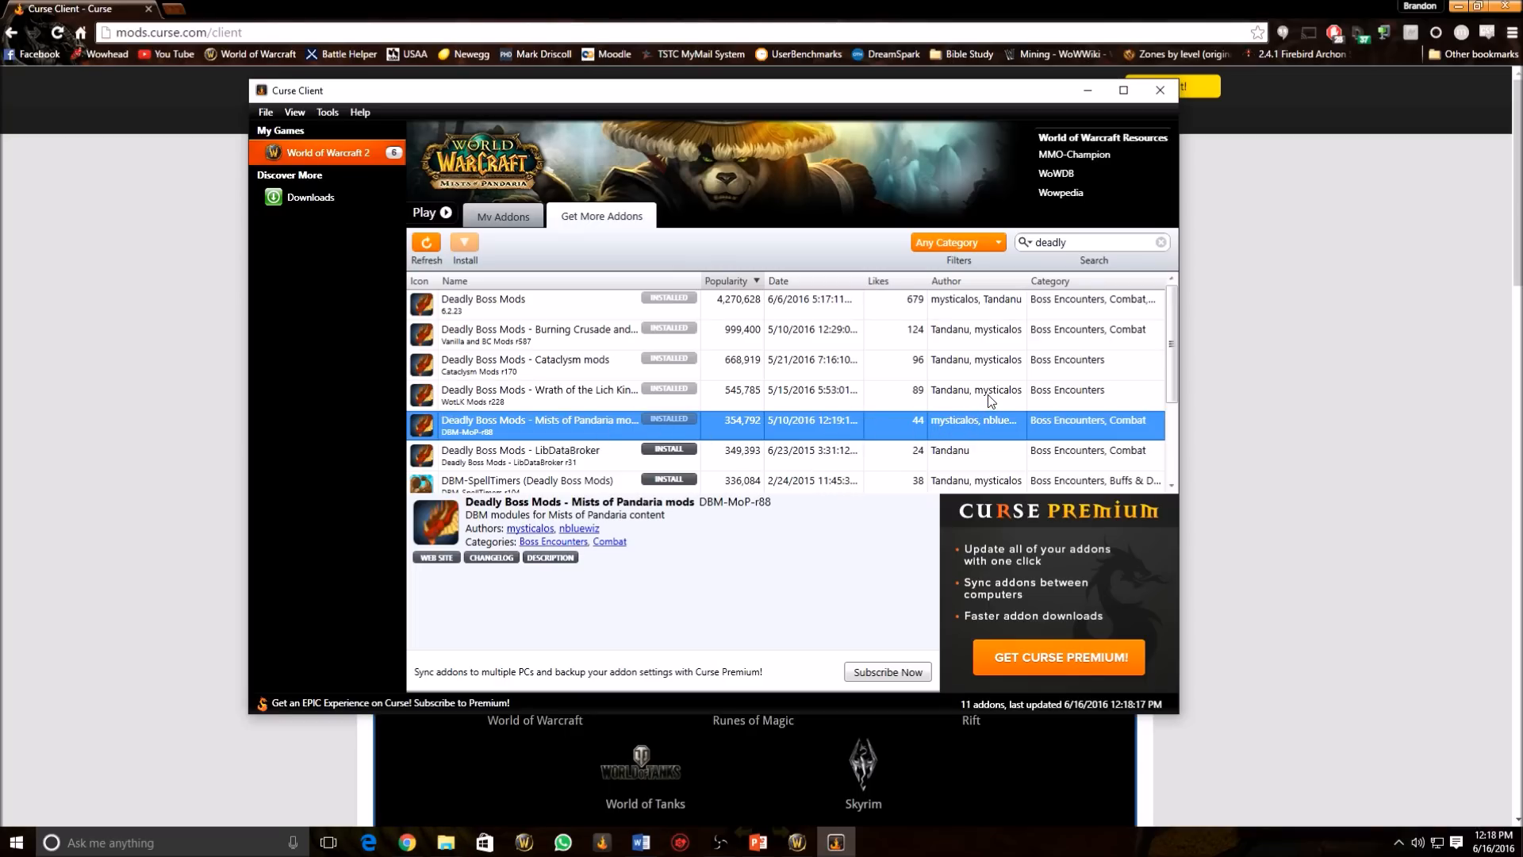
pyautogui.moveTo(960, 417)
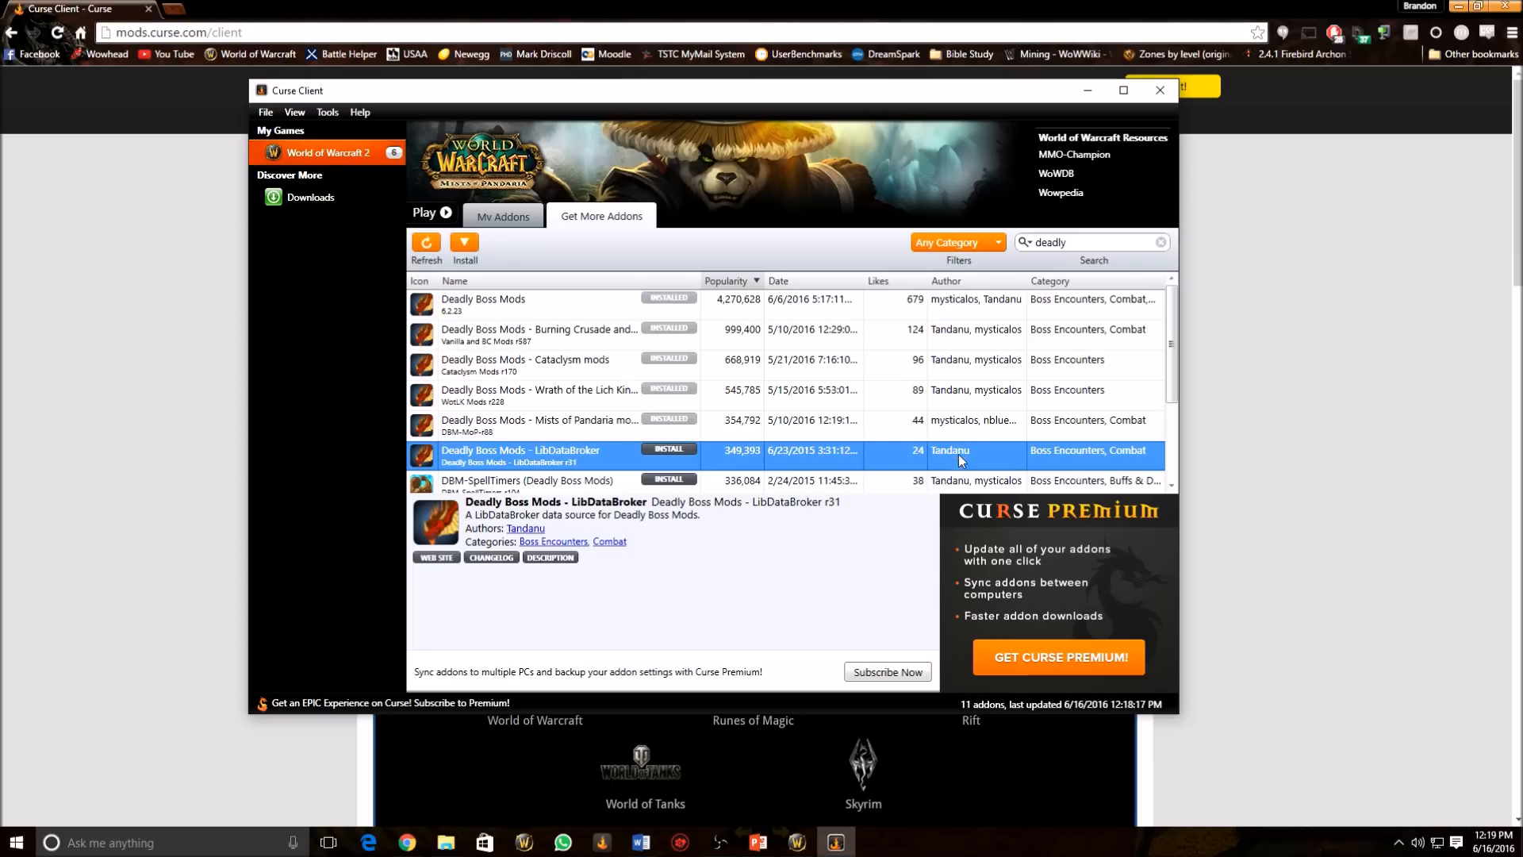
pyautogui.click(538, 335)
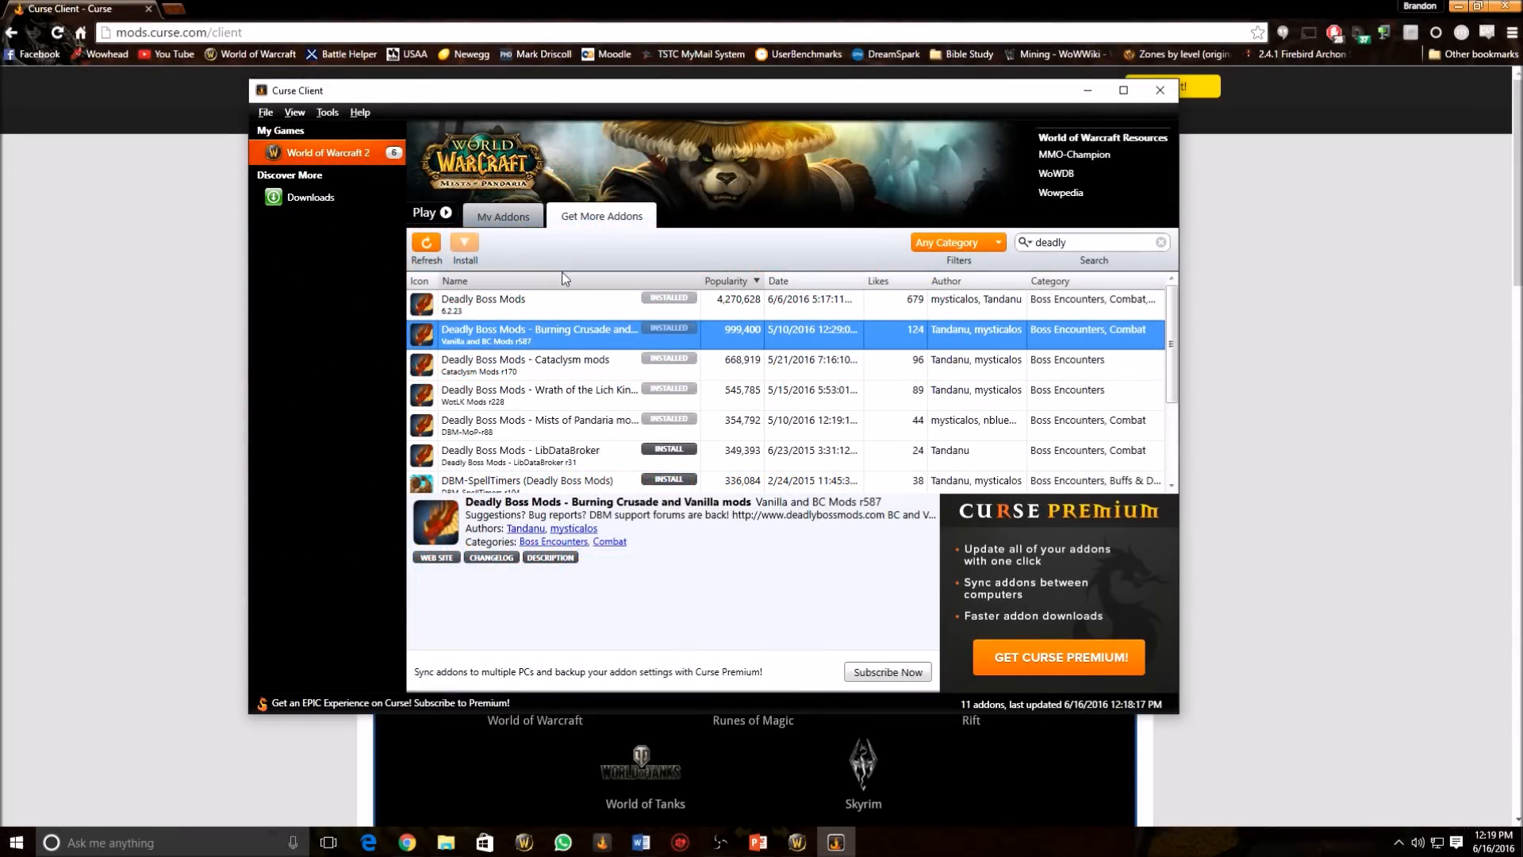
# - Show the installed Recount addon's description in the full 4,069-addon catalogue
pyautogui.click(1158, 241)
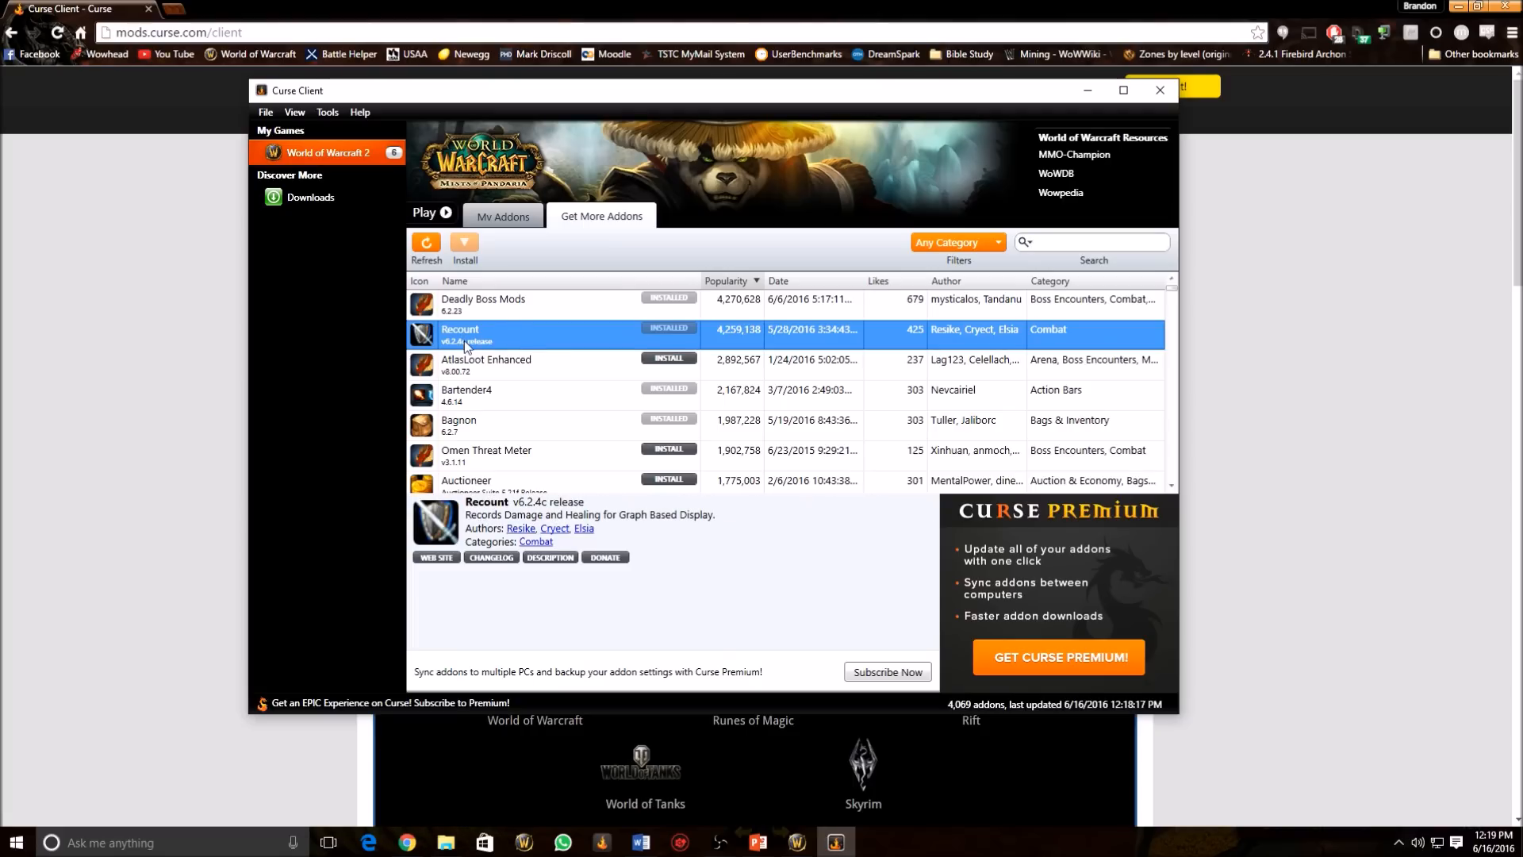
pyautogui.moveTo(559, 343)
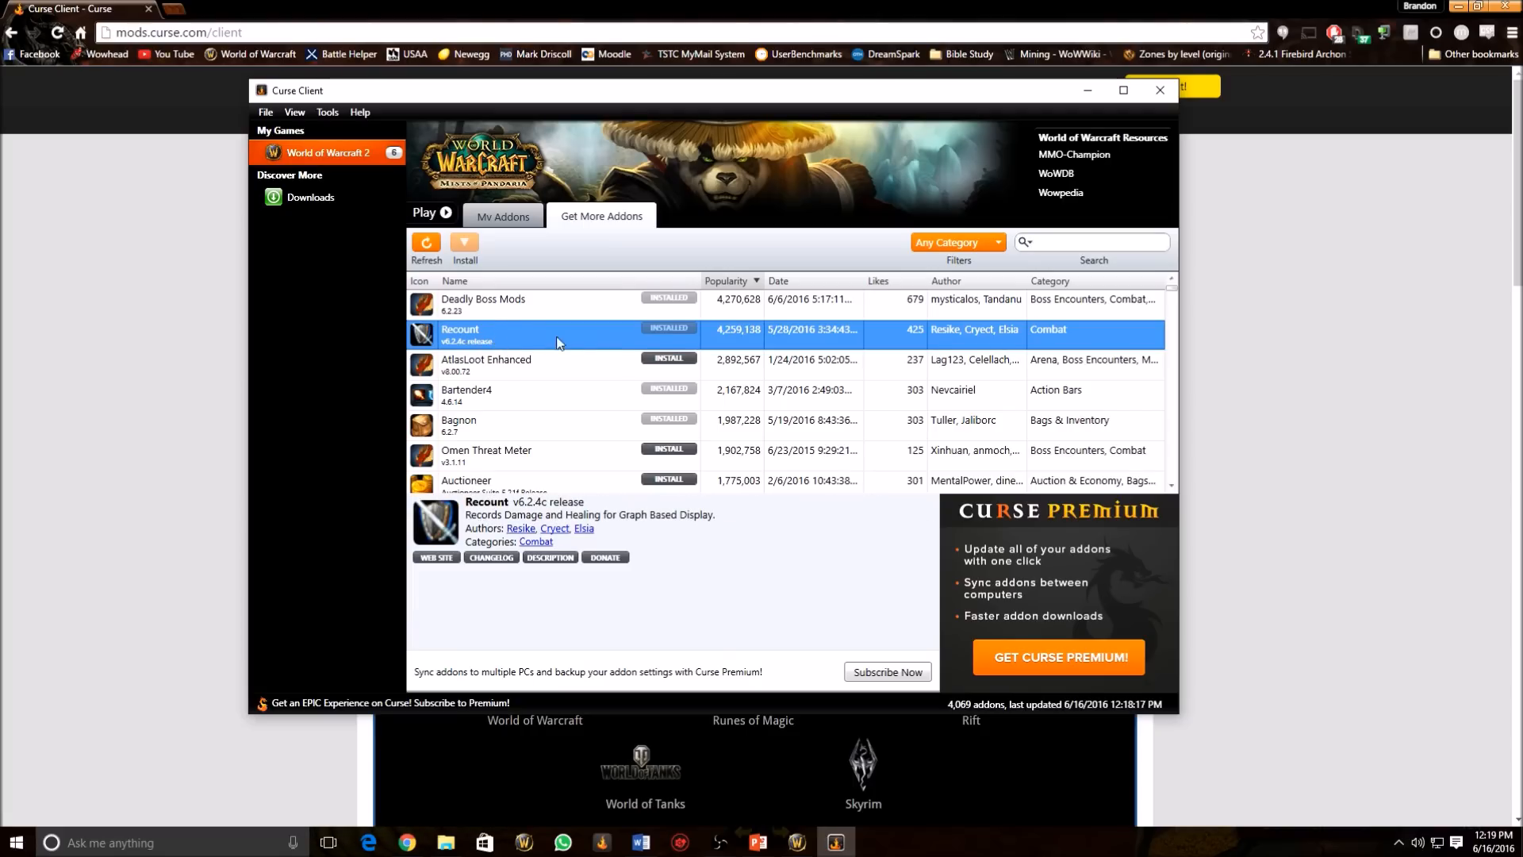
pyautogui.moveTo(1106, 393)
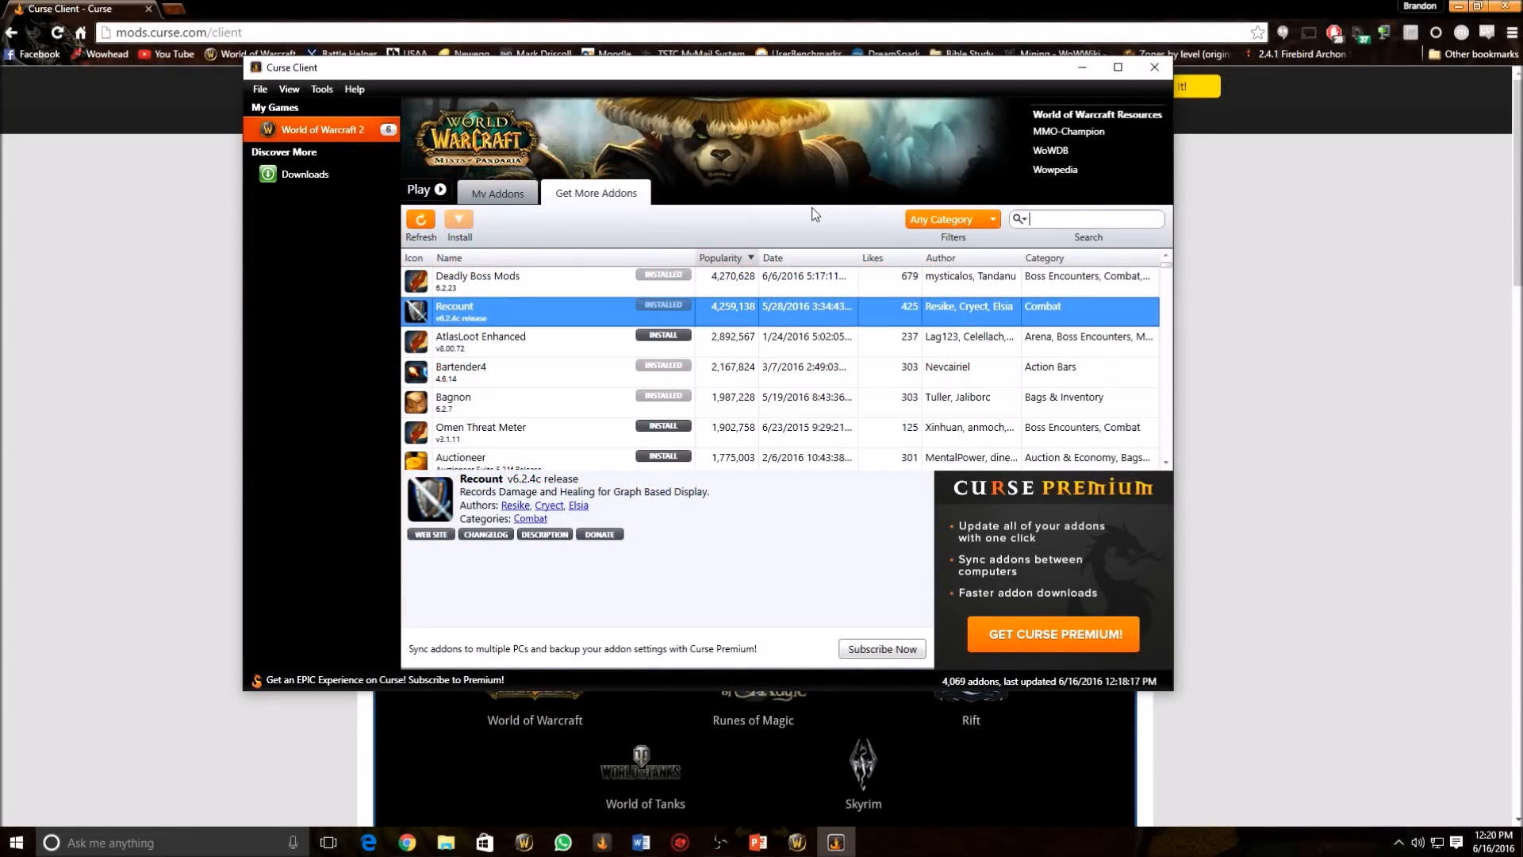
# - Search "ba" to confirm BadBoy spam blocker is installed, then clear the search for Bartender4
pyautogui.write('bad')
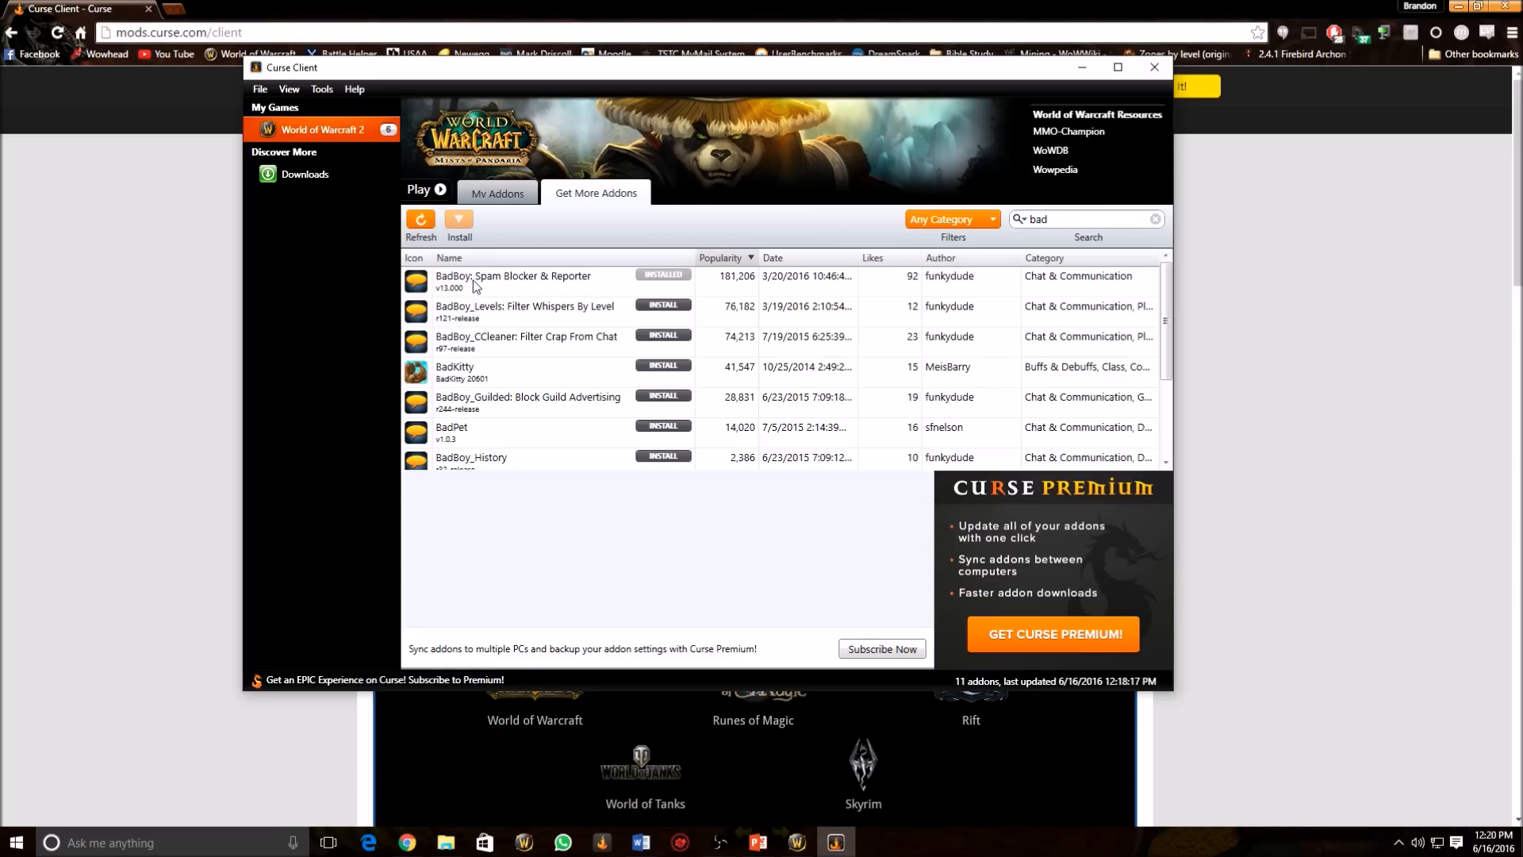
pyautogui.click(512, 281)
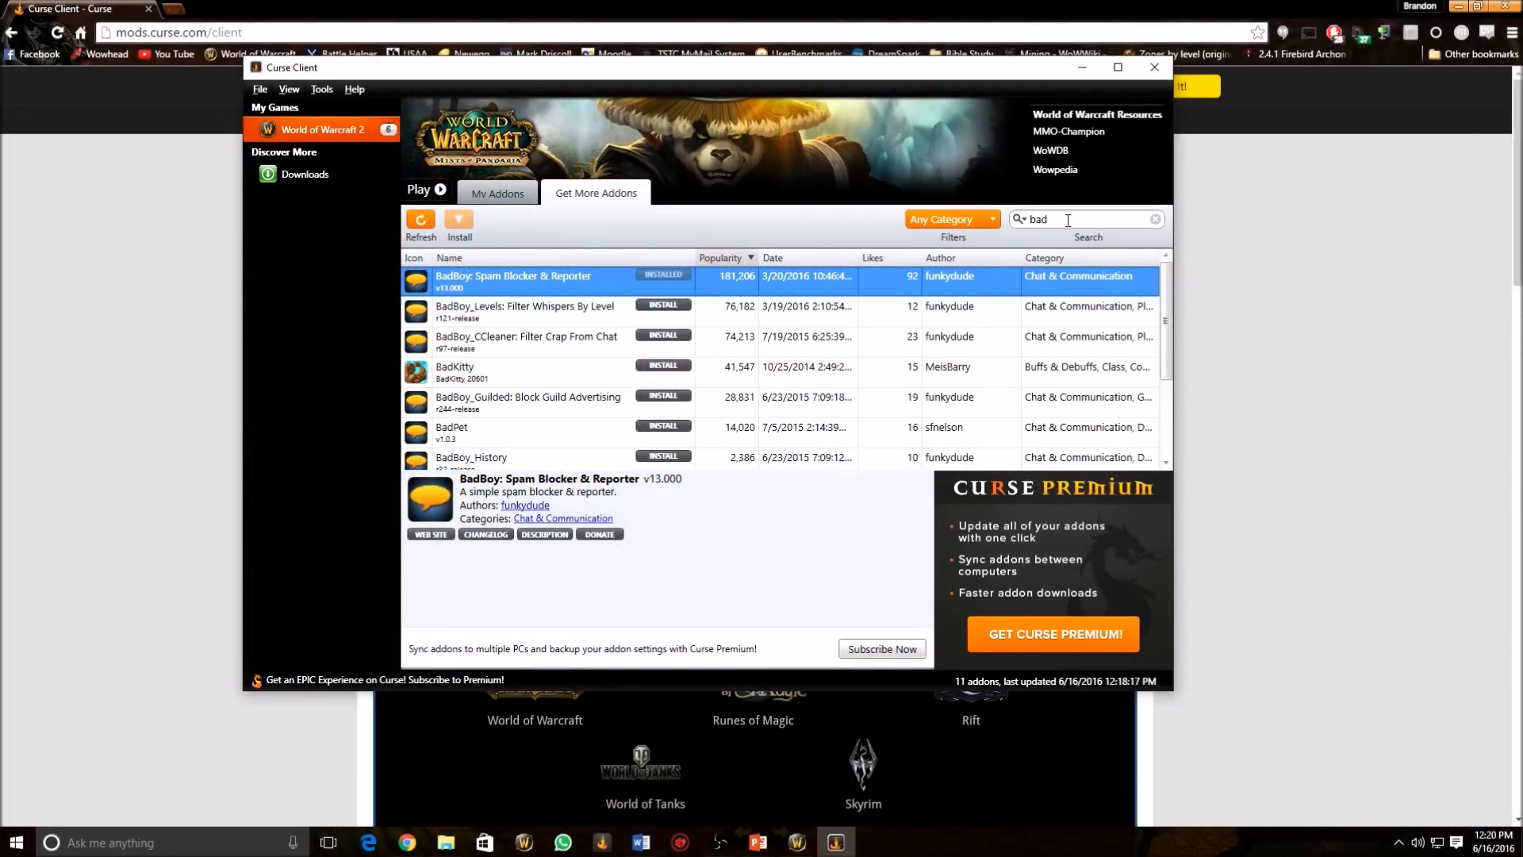
pyautogui.click(1155, 219)
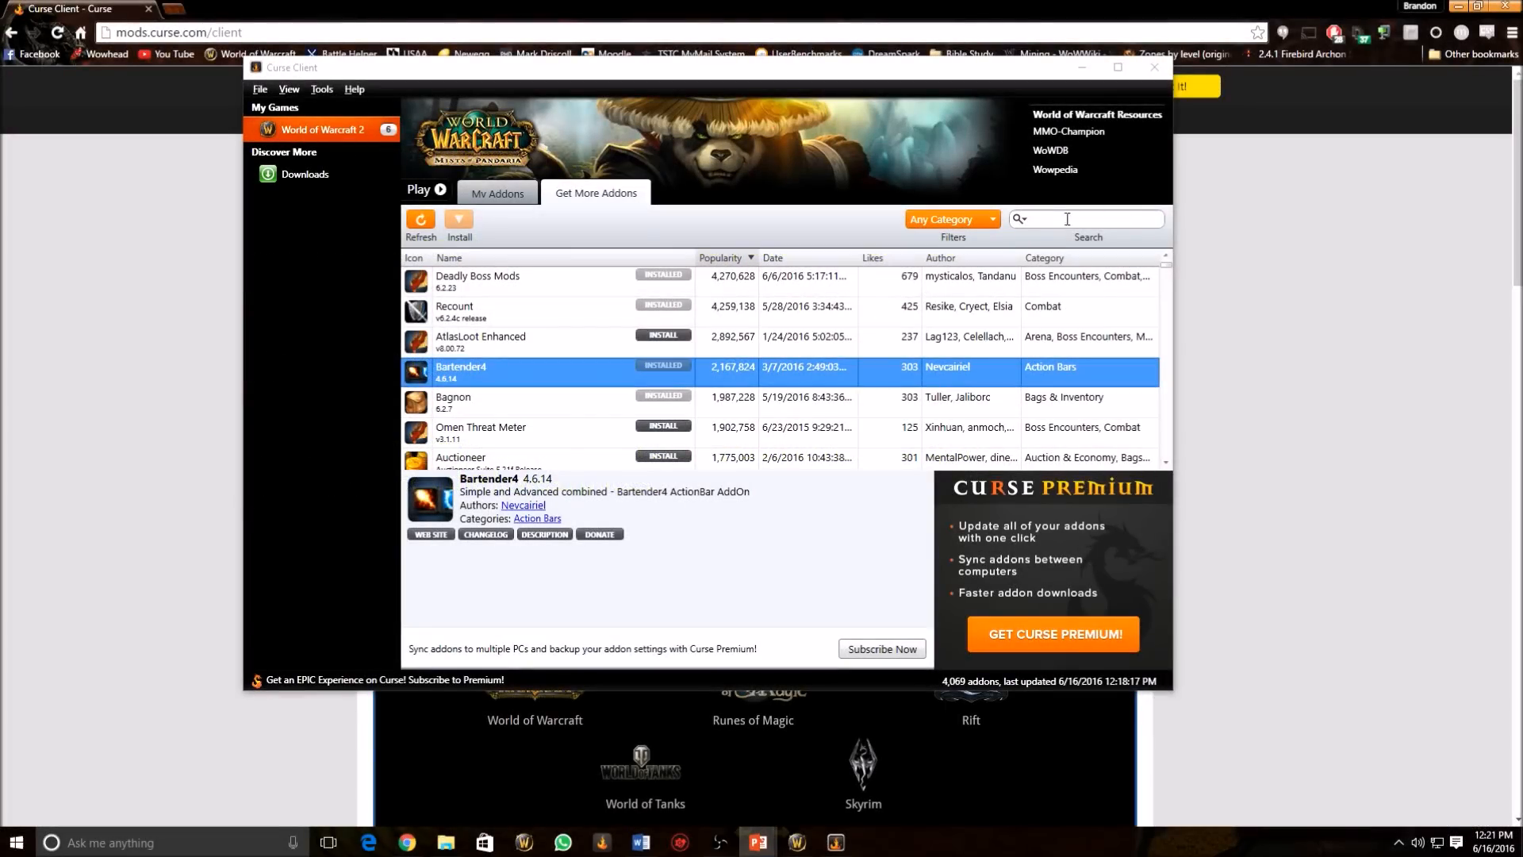
# - Search "p" to confirm Postal is installed, then "aud" to list the uninstalled AuctionLite addons
pyautogui.write('posta')
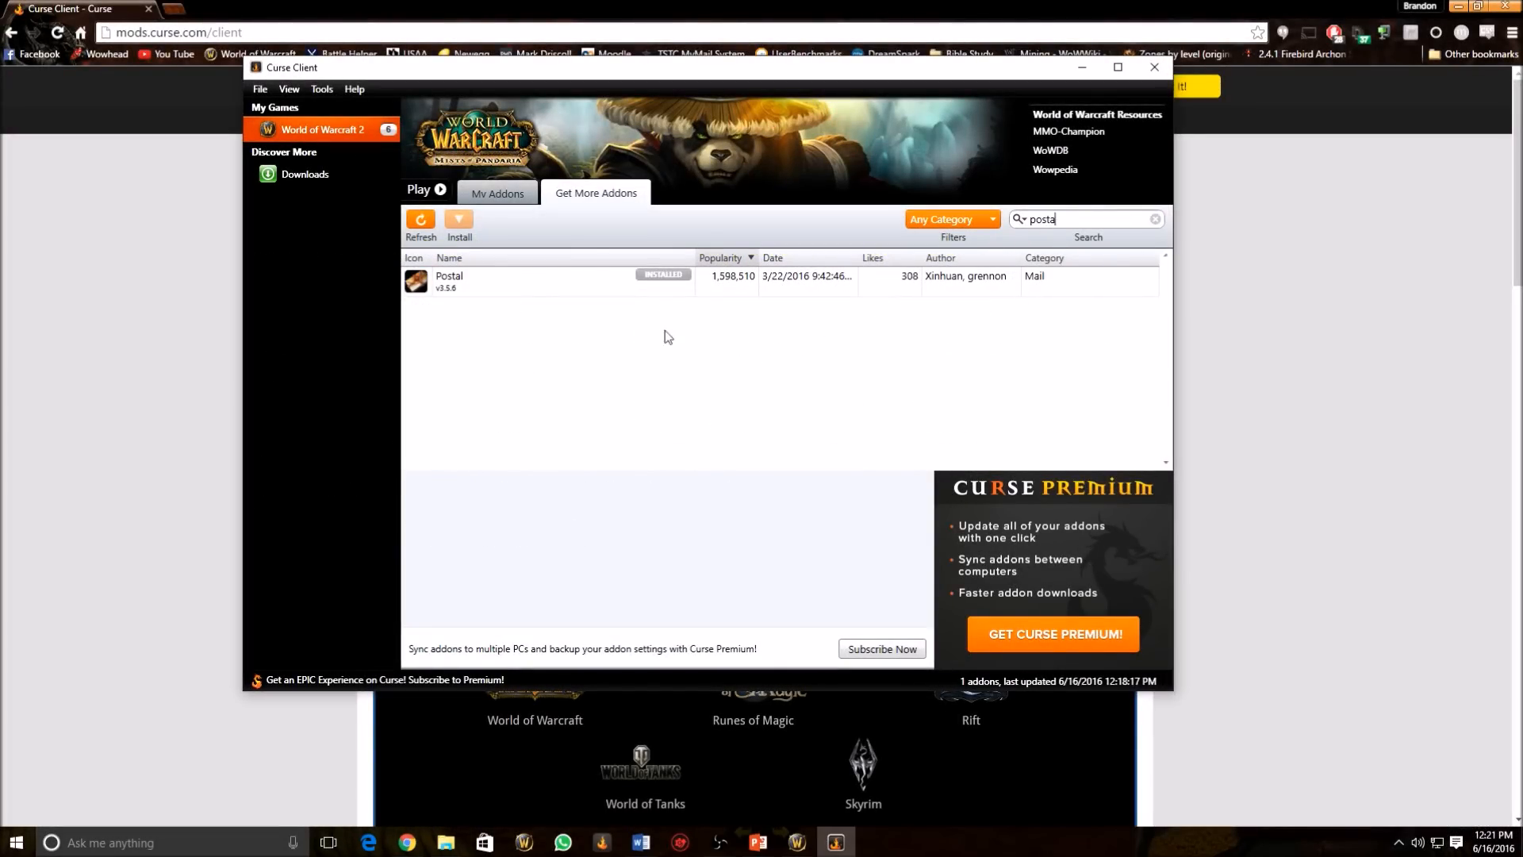
pyautogui.moveTo(630, 310)
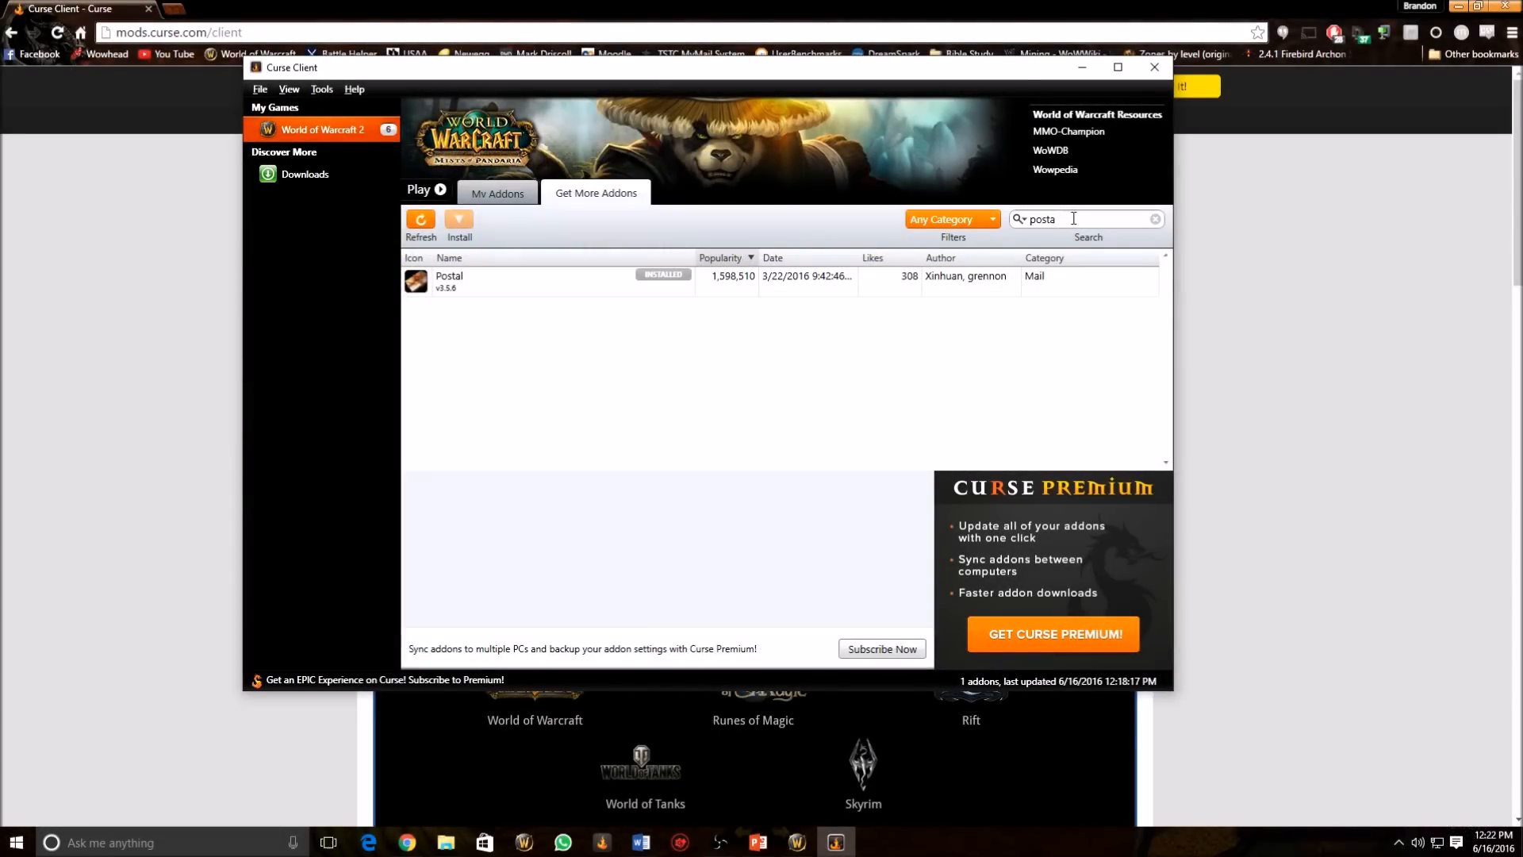
pyautogui.write('aud')
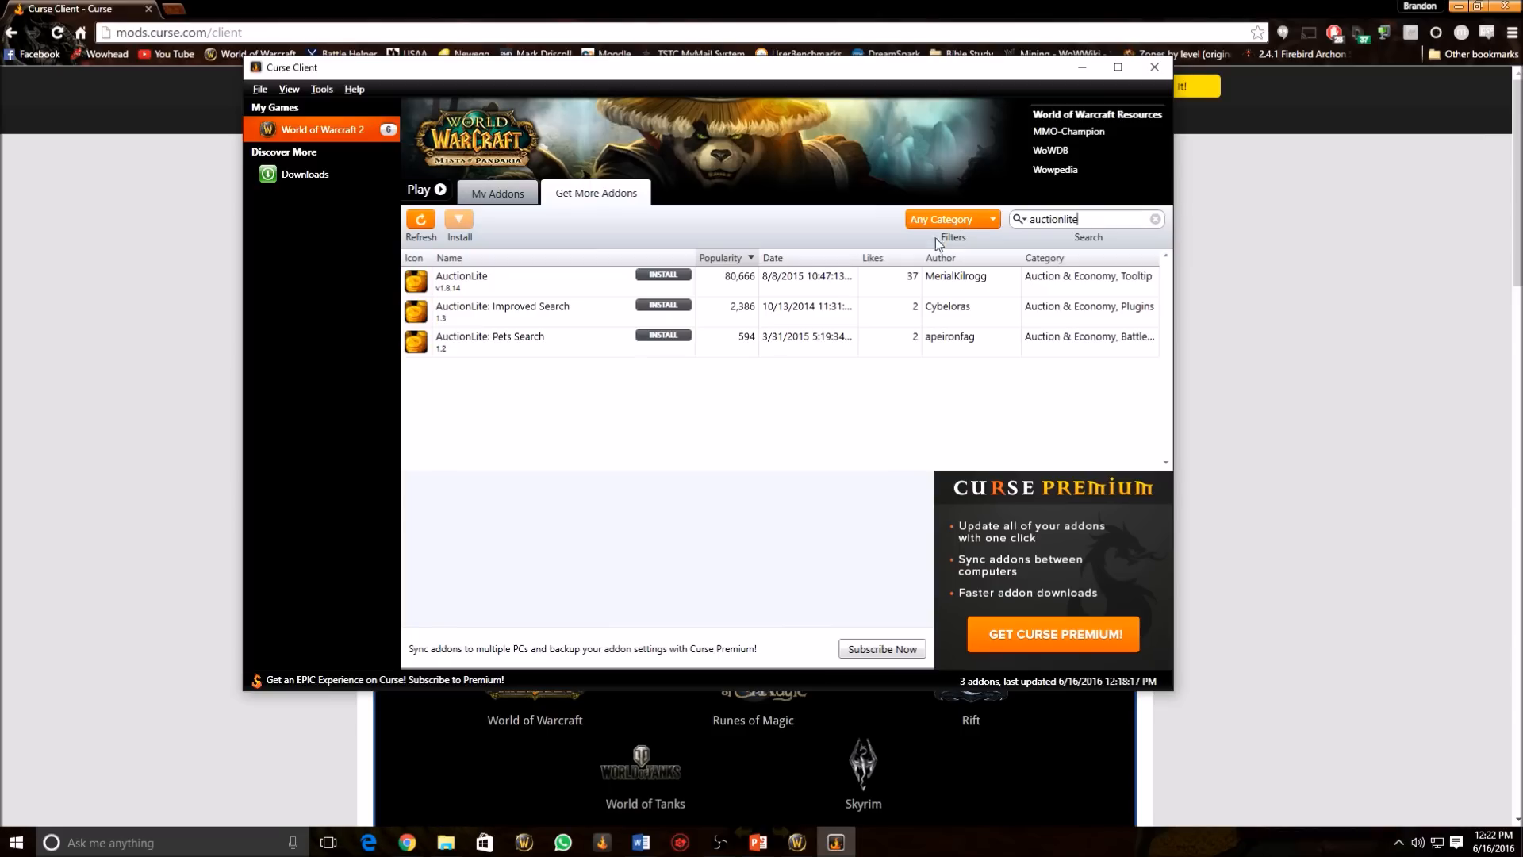
# - Show AuctionLite's description as a lightweight auction house interface not yet installed
pyautogui.click(554, 280)
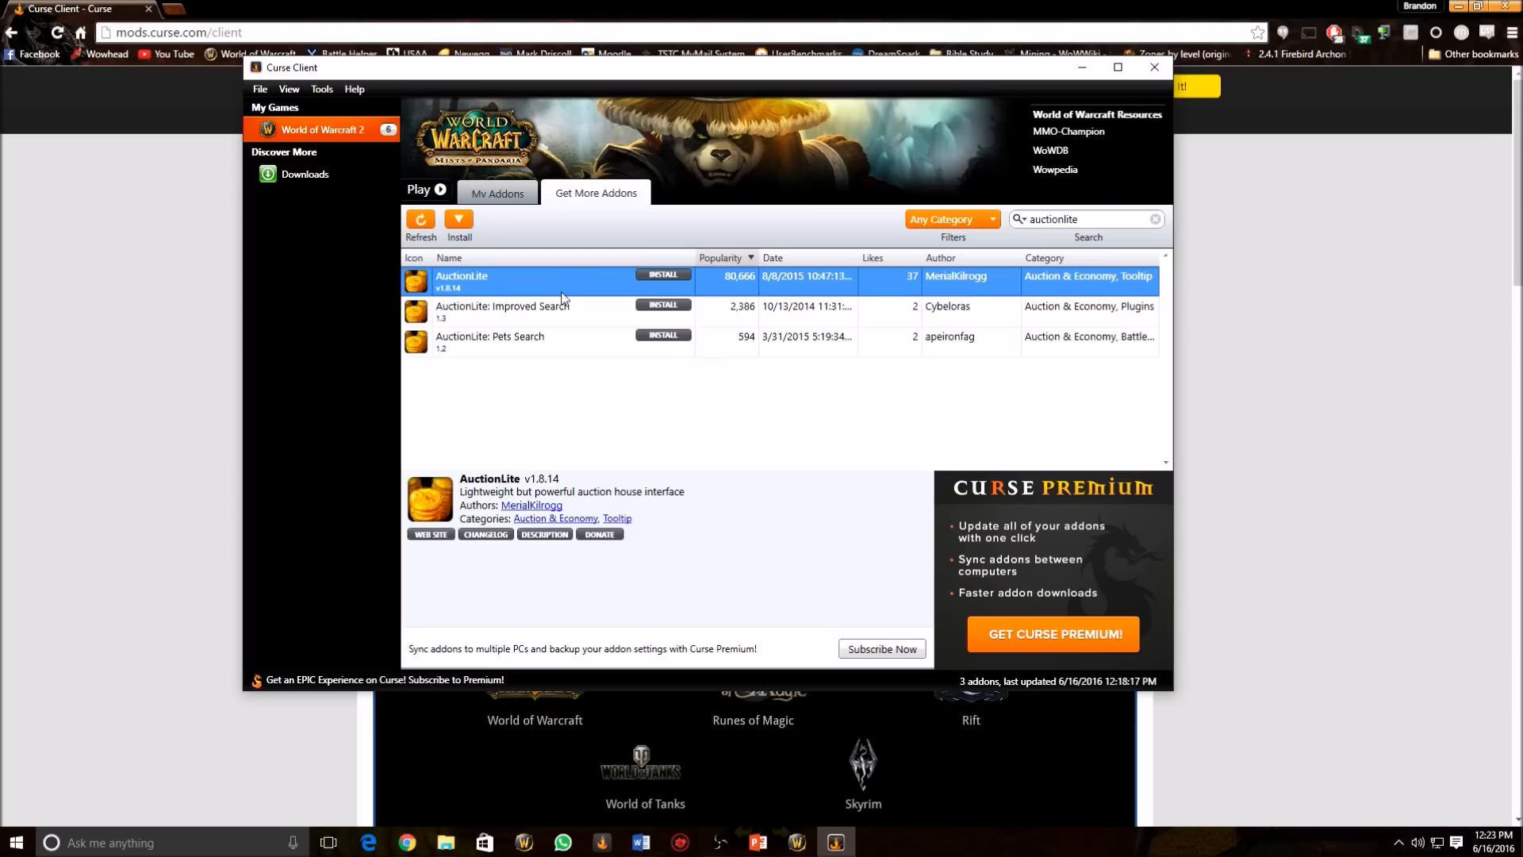
pyautogui.moveTo(542, 327)
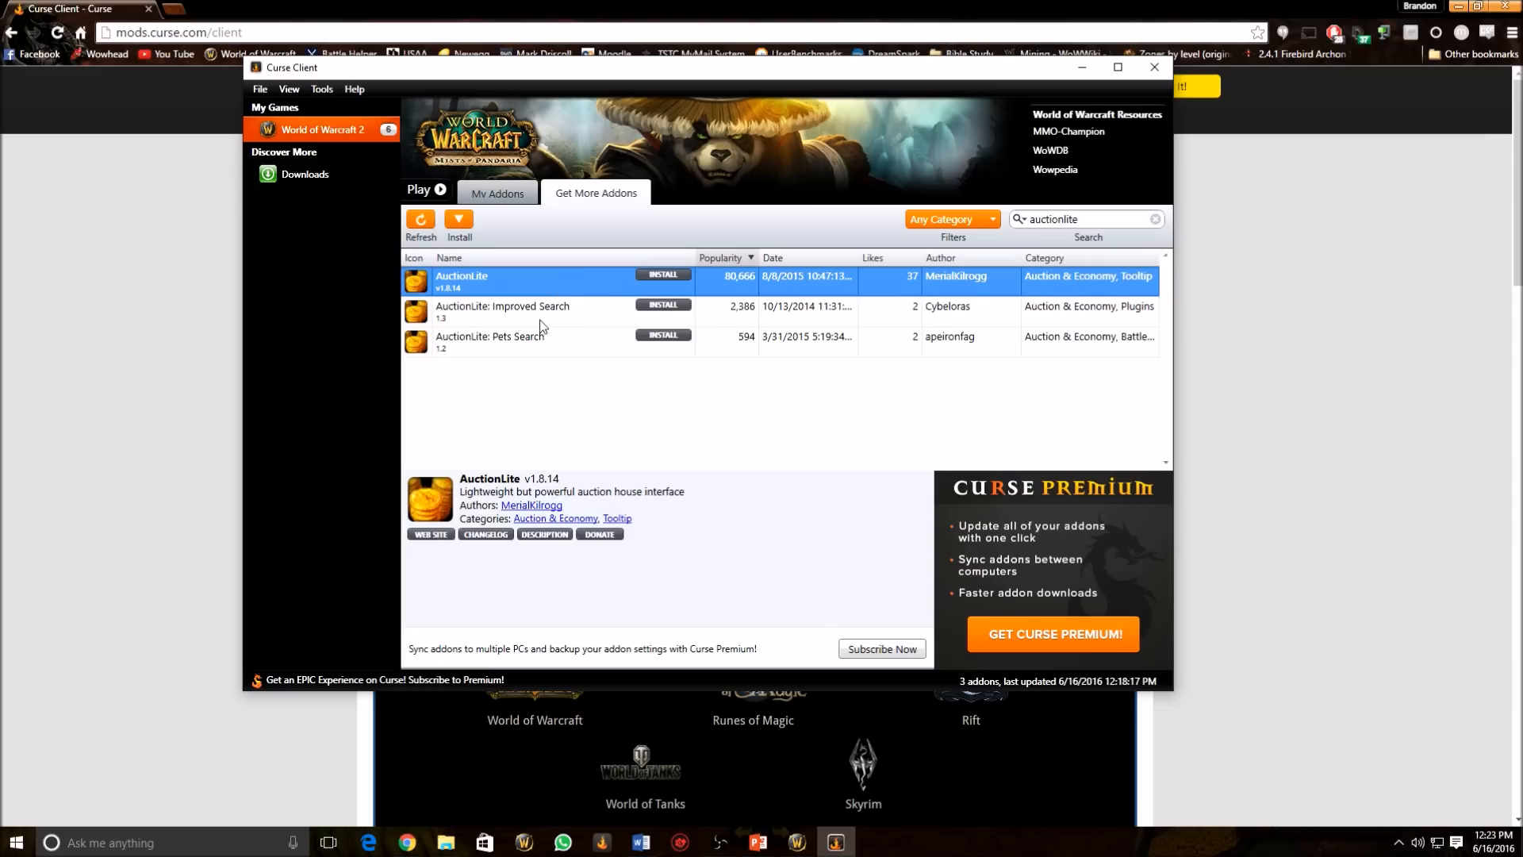
pyautogui.moveTo(565, 330)
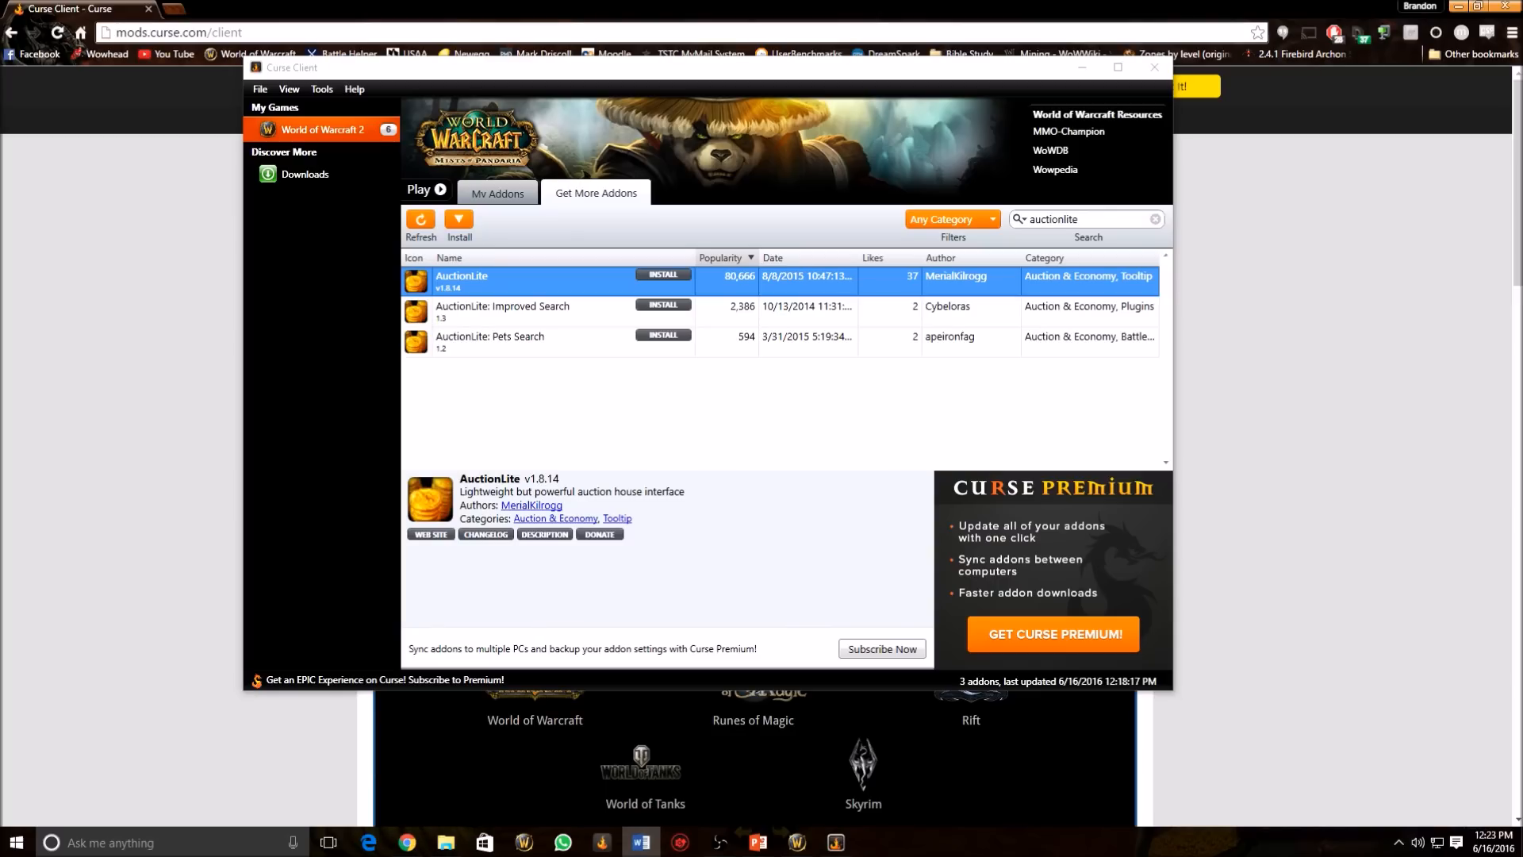
pyautogui.moveTo(1387, 659)
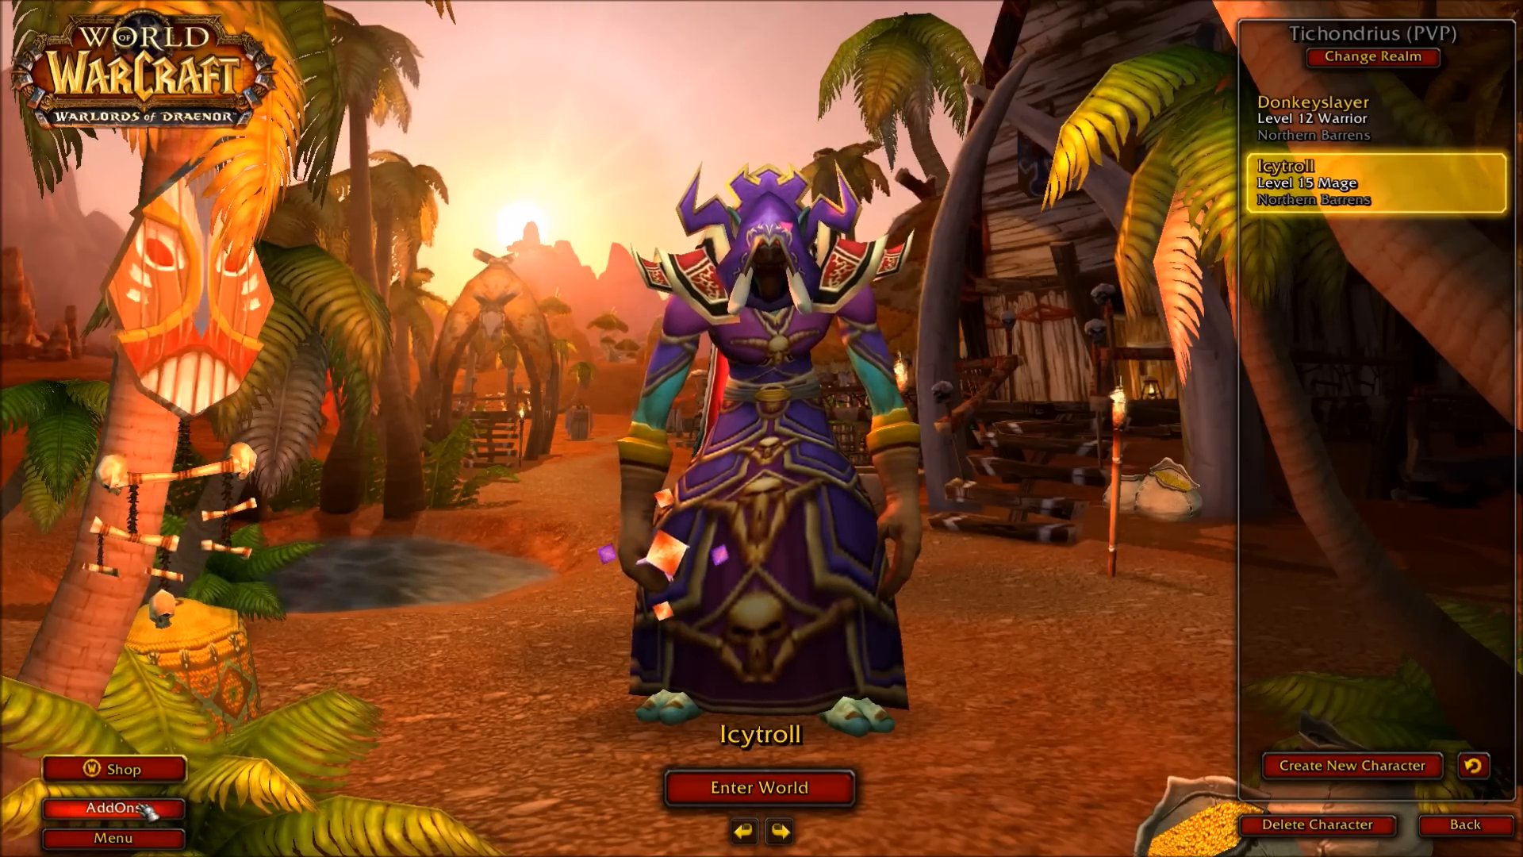
# - Enable 'Load out of date AddOns' in the AddOn List and return to character selection
pyautogui.click(113, 808)
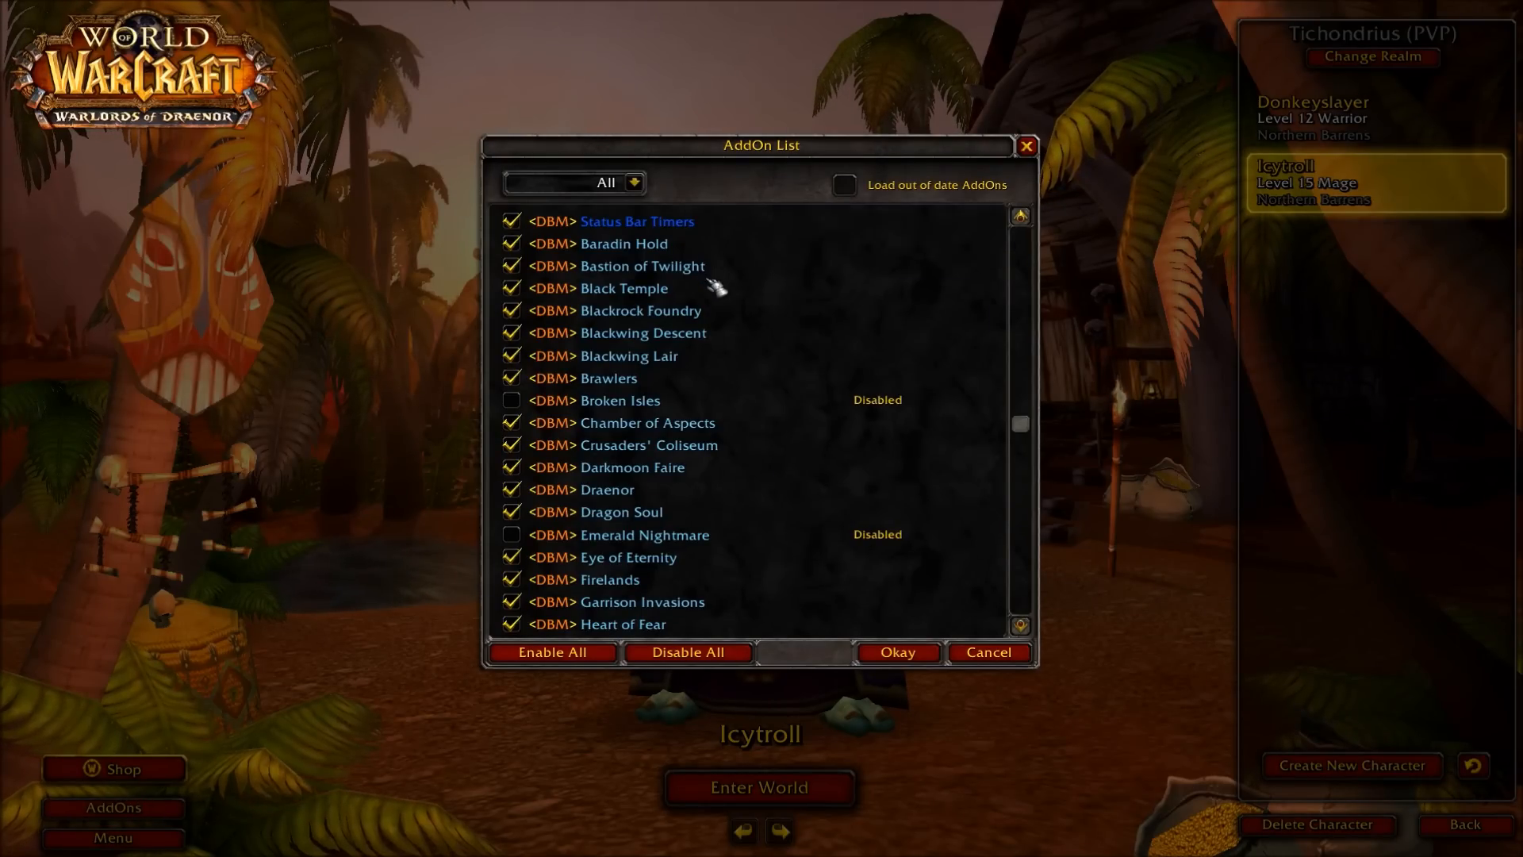
pyautogui.scroll(-3)
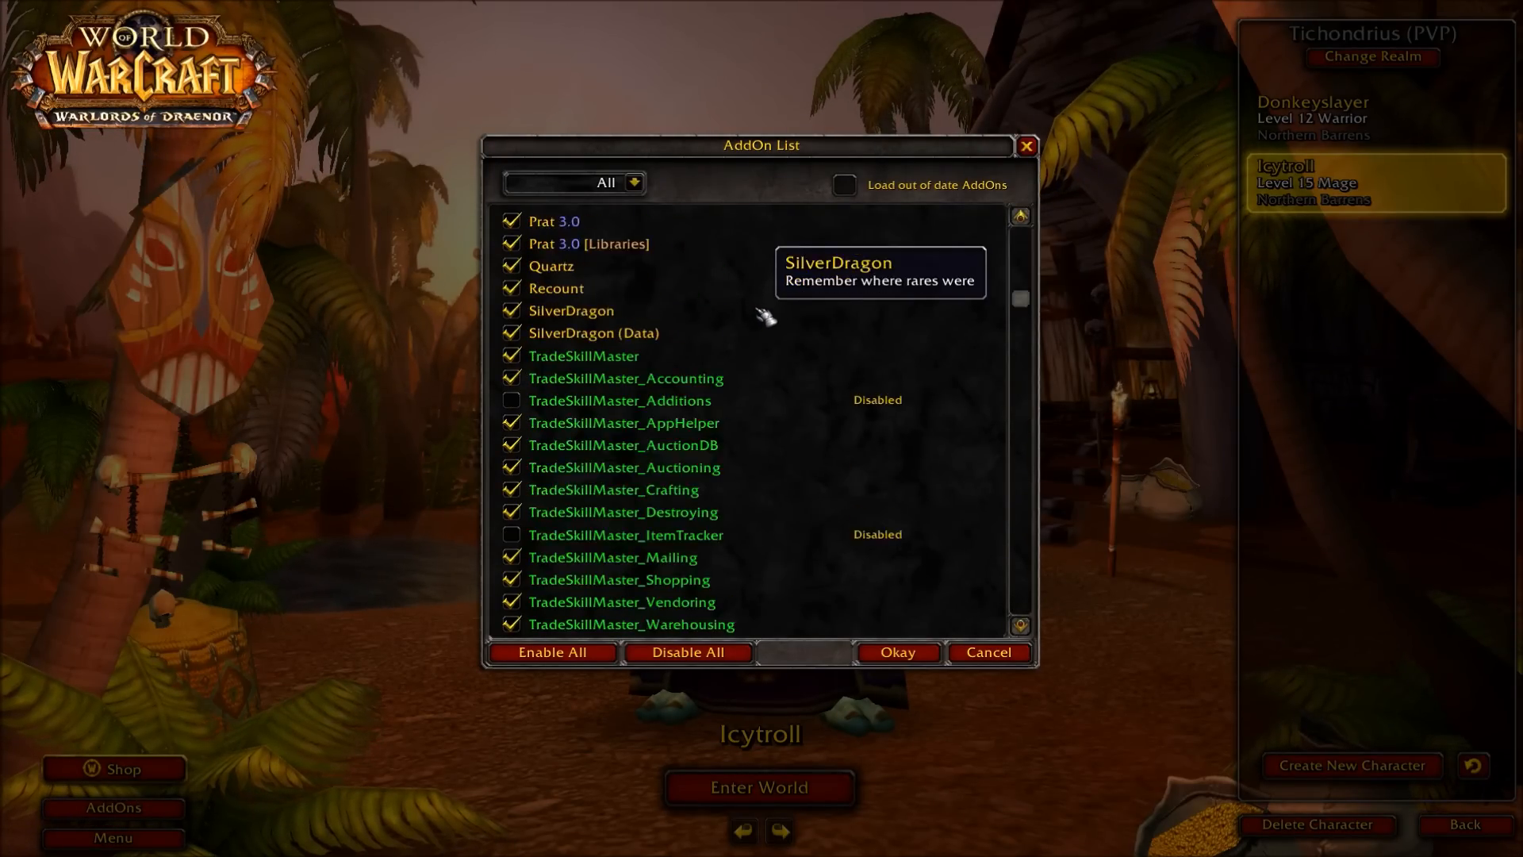
pyautogui.scroll(3)
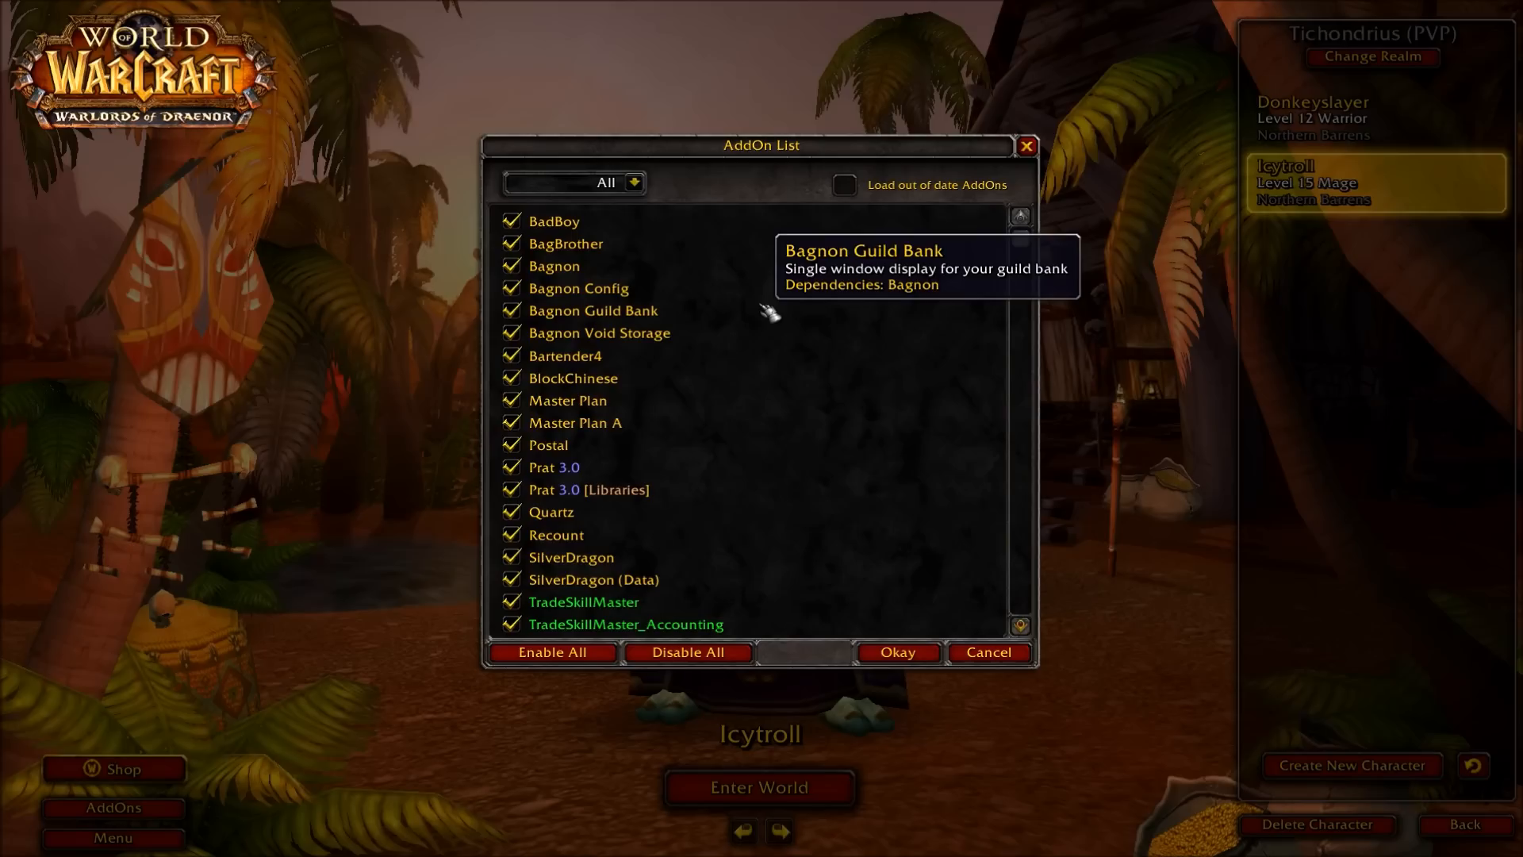
pyautogui.moveTo(795, 165)
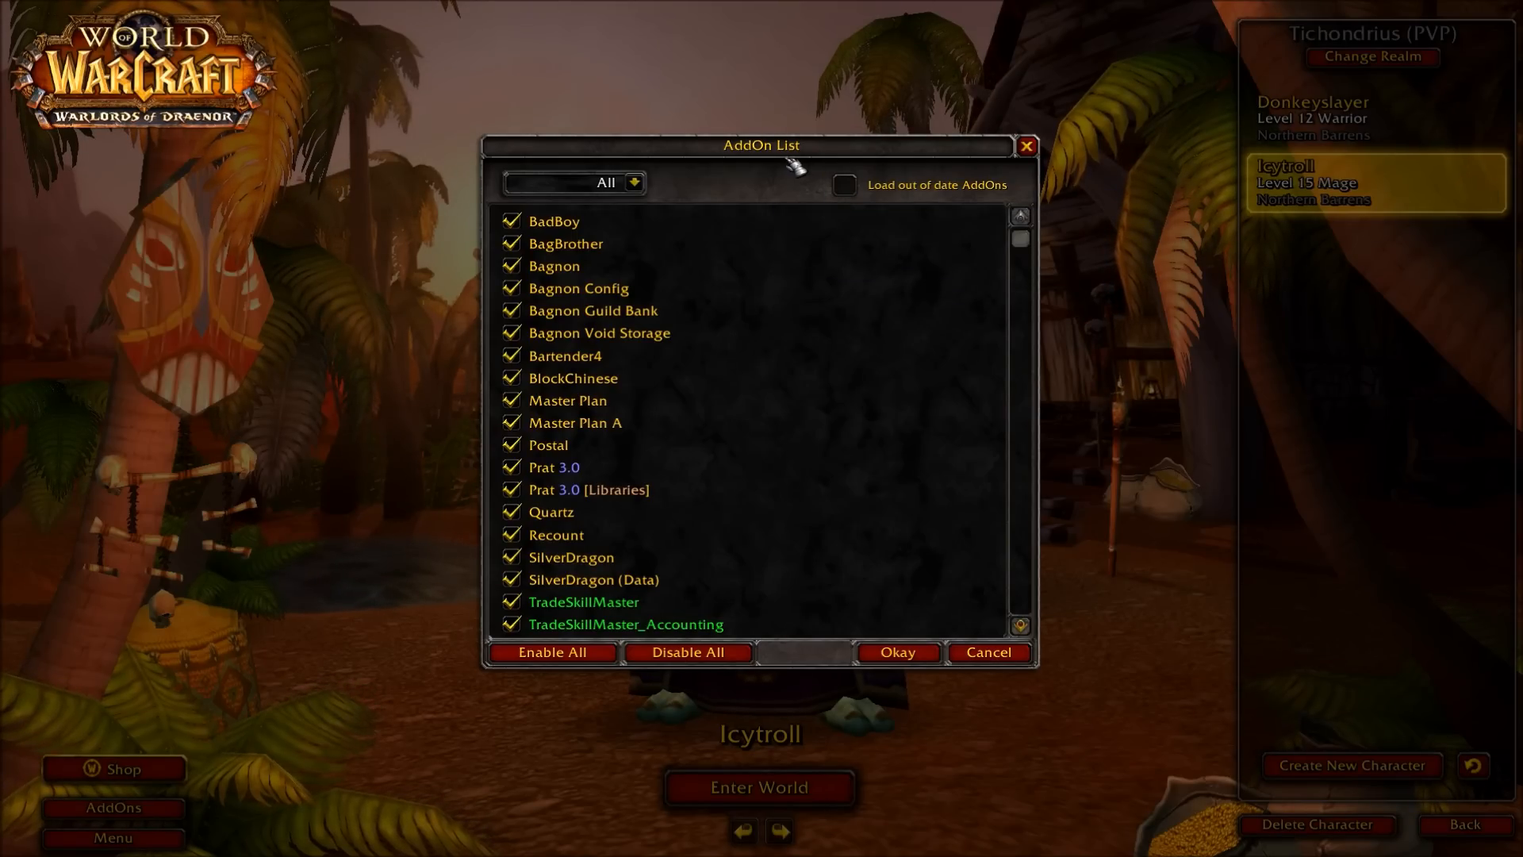
pyautogui.click(633, 180)
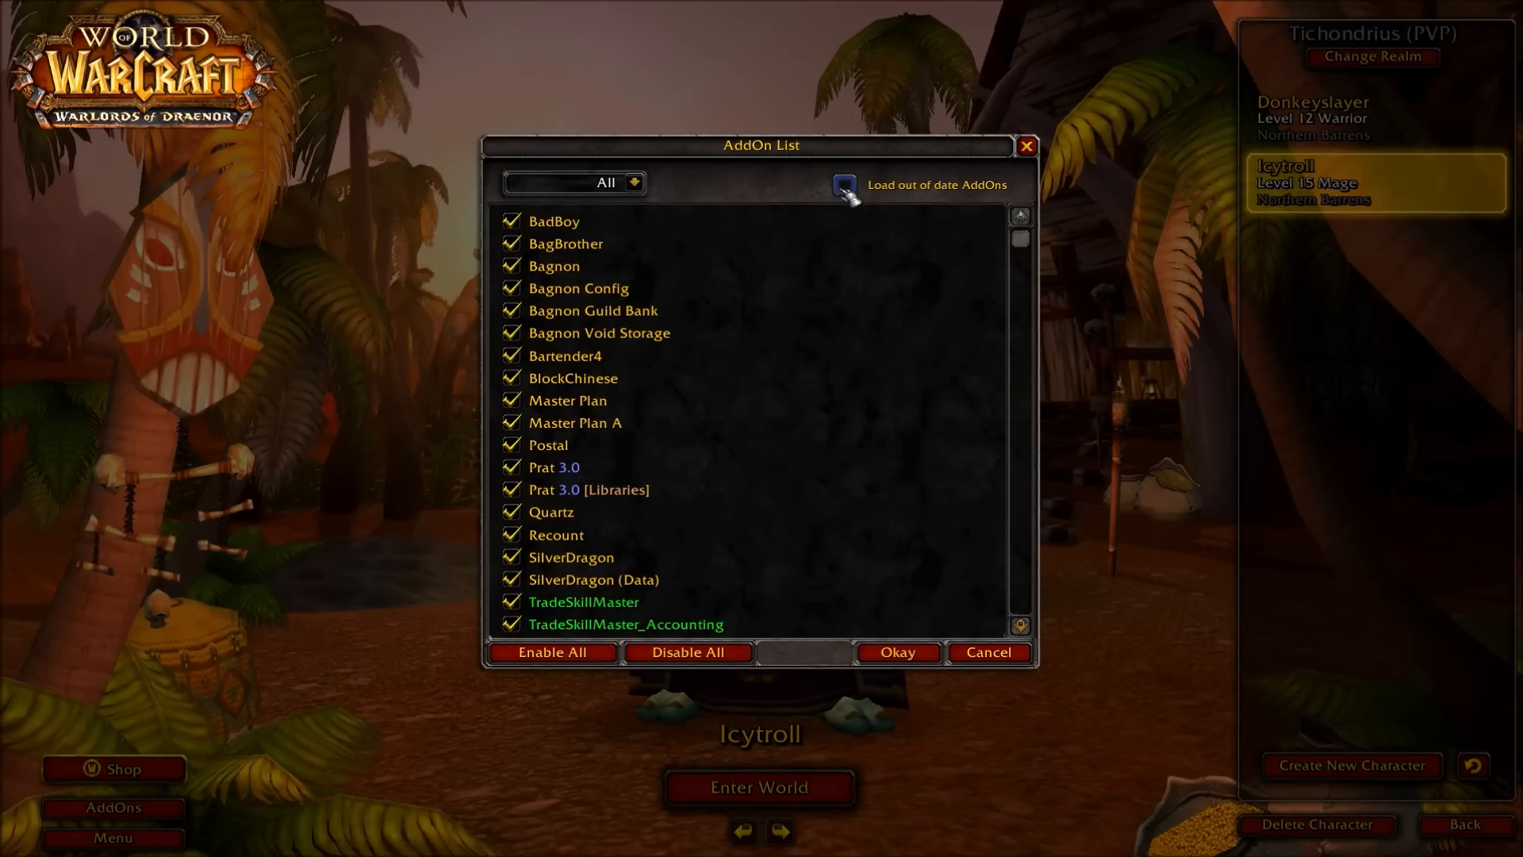
pyautogui.click(842, 184)
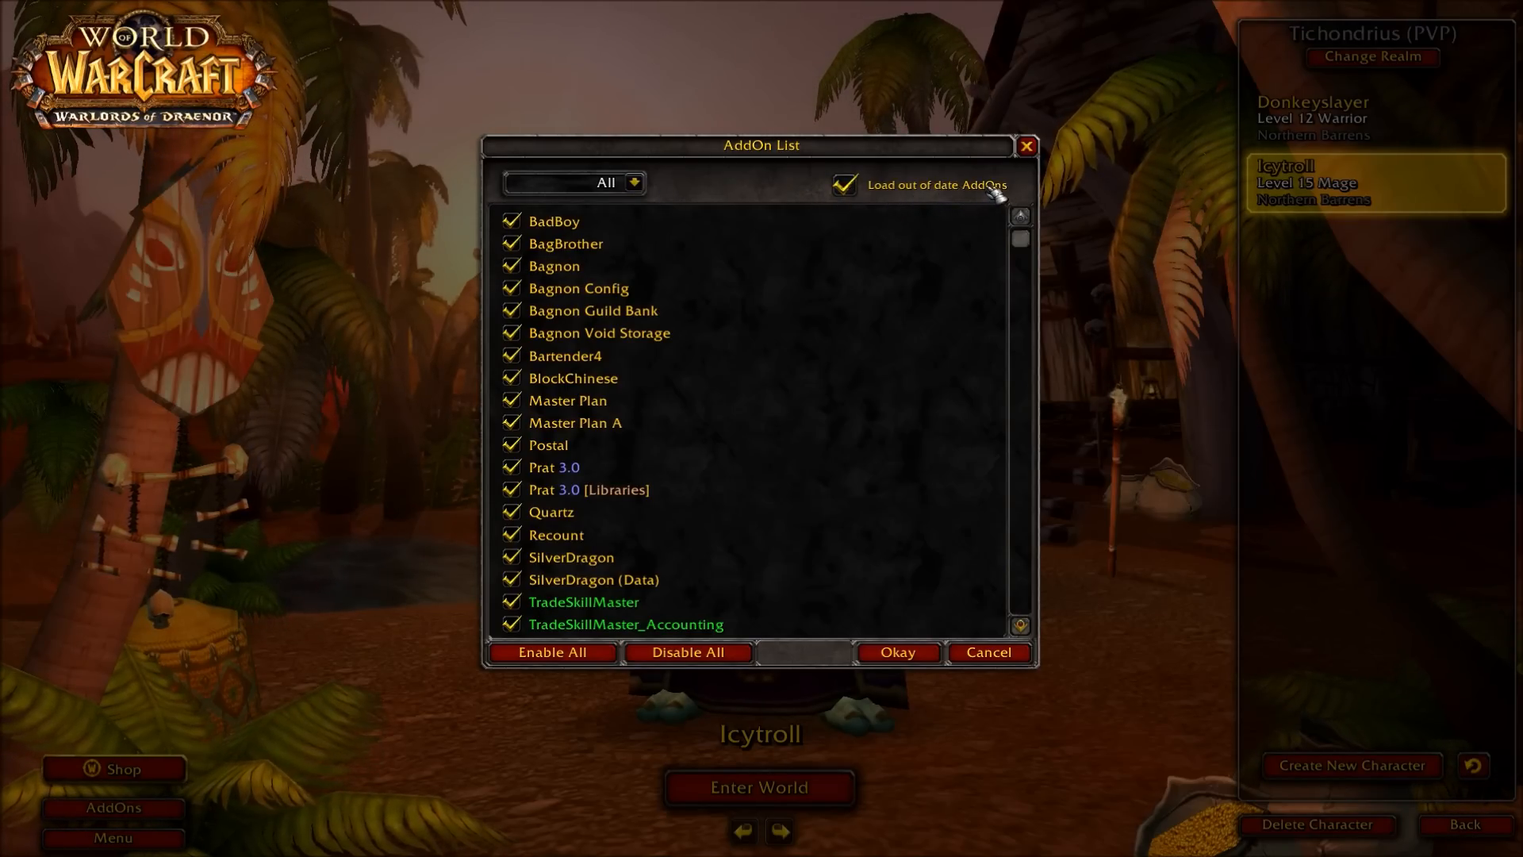
pyautogui.click(895, 652)
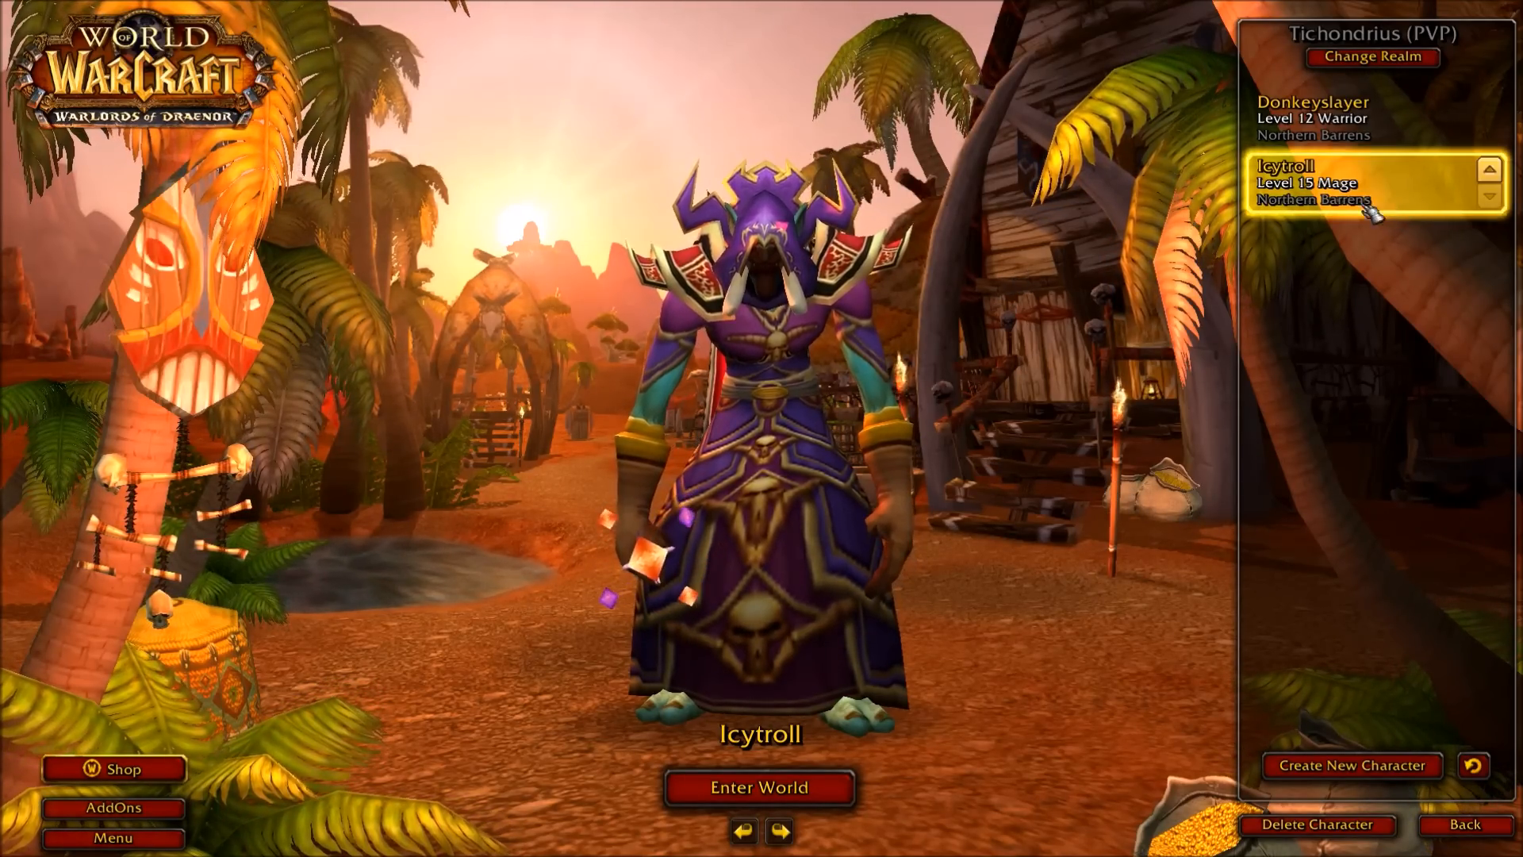
# - Enter the world with the level 15 Mage and reach the Interface settings' AddOns categories
pyautogui.click(760, 789)
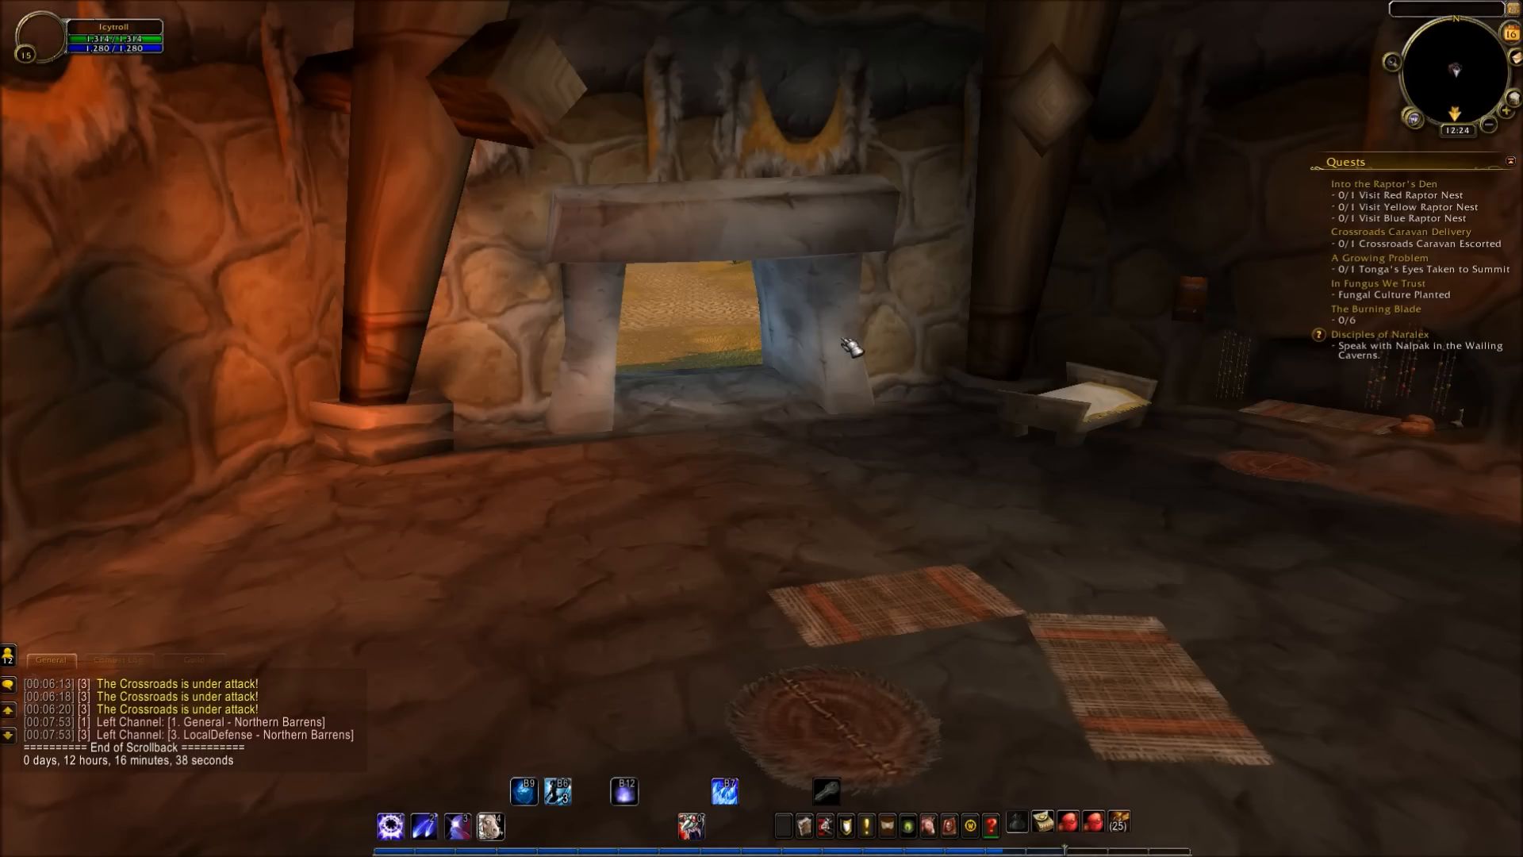
pyautogui.press('Escape')
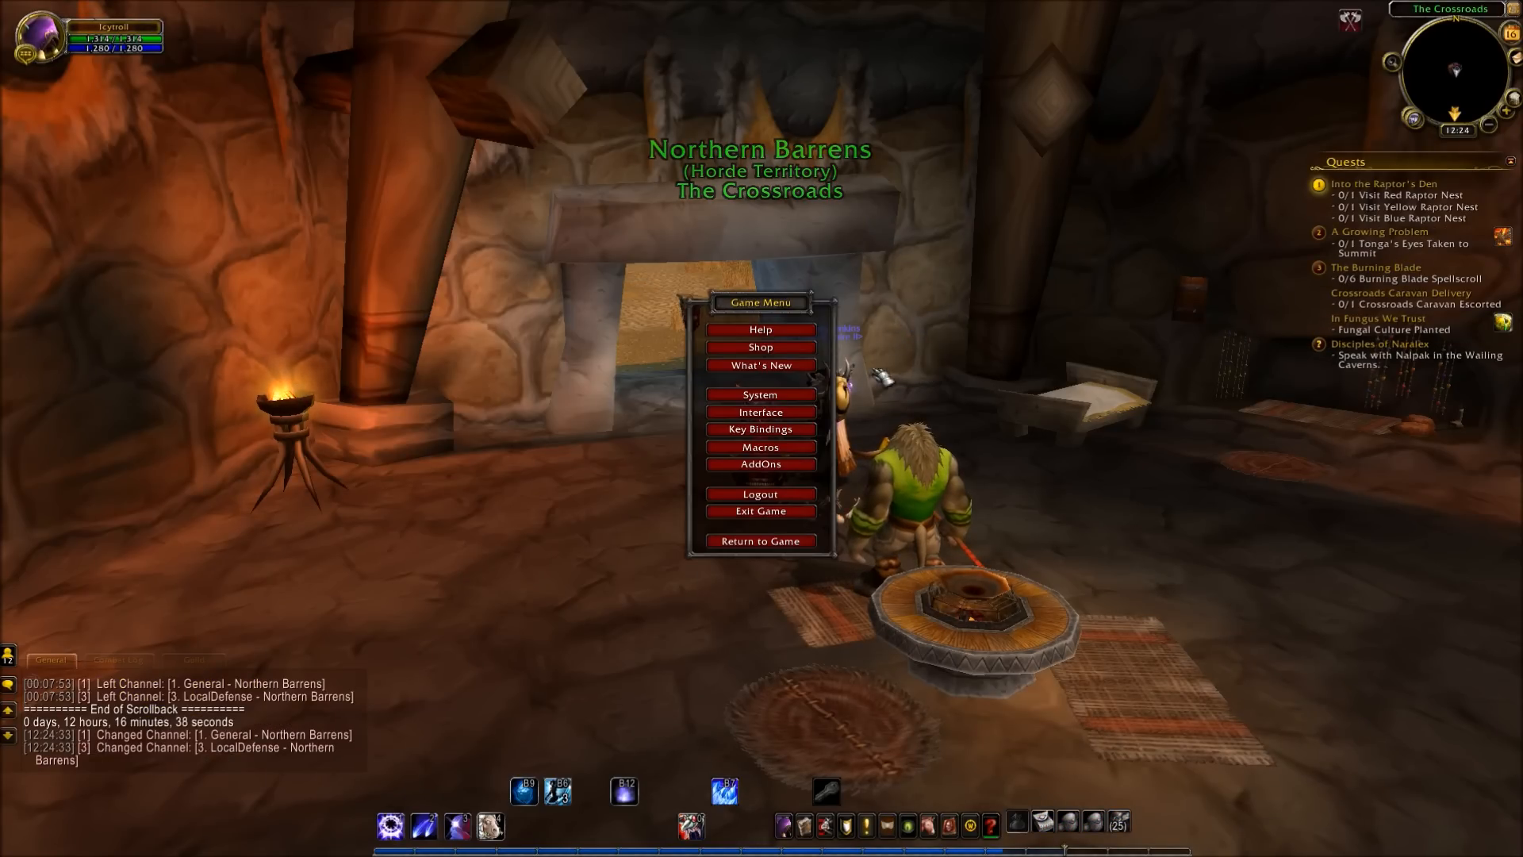
pyautogui.click(760, 413)
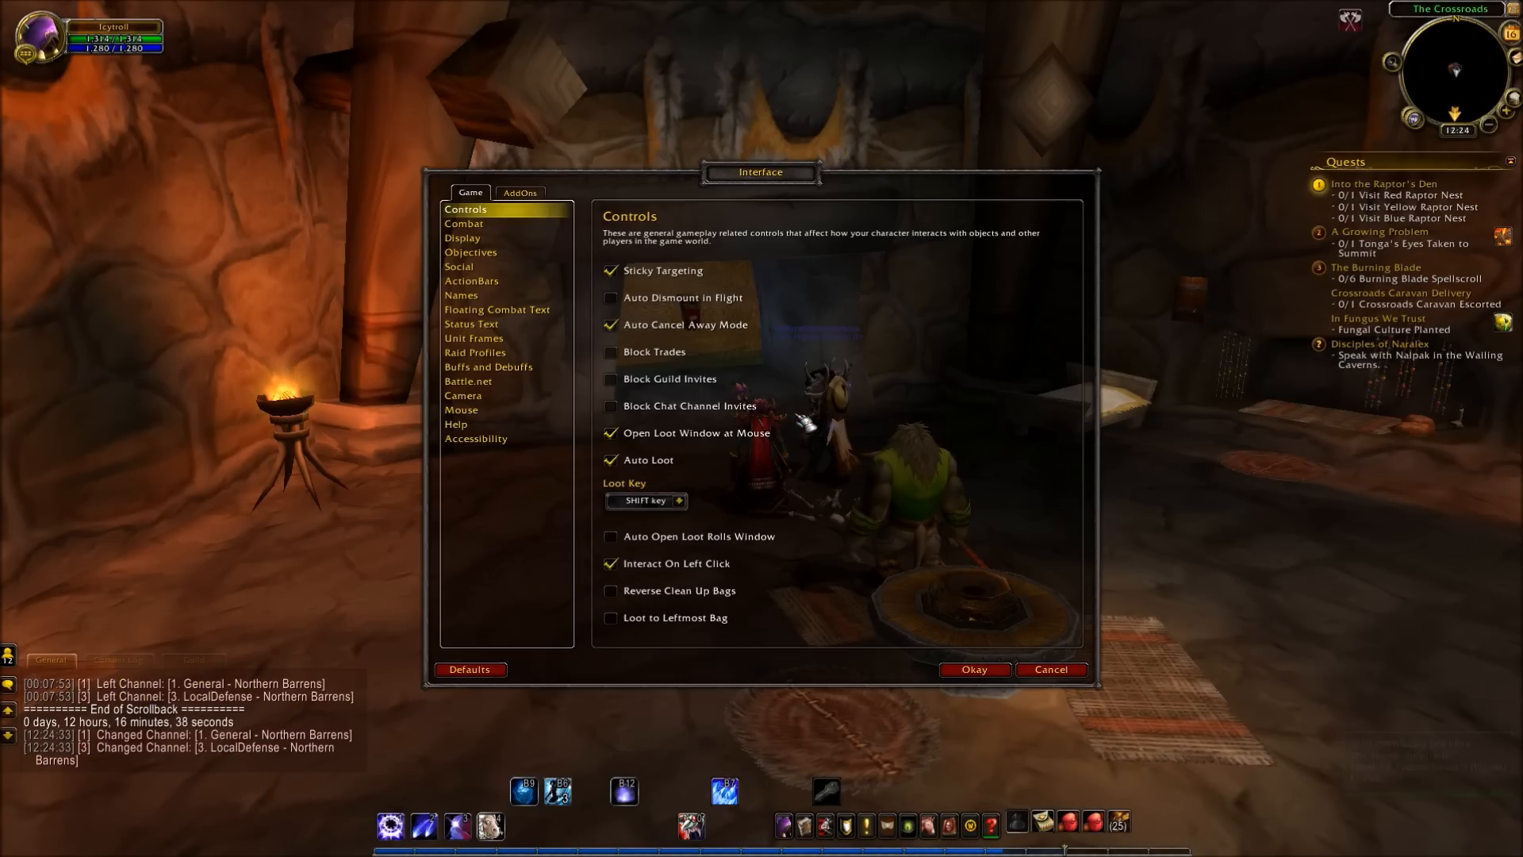
pyautogui.click(520, 192)
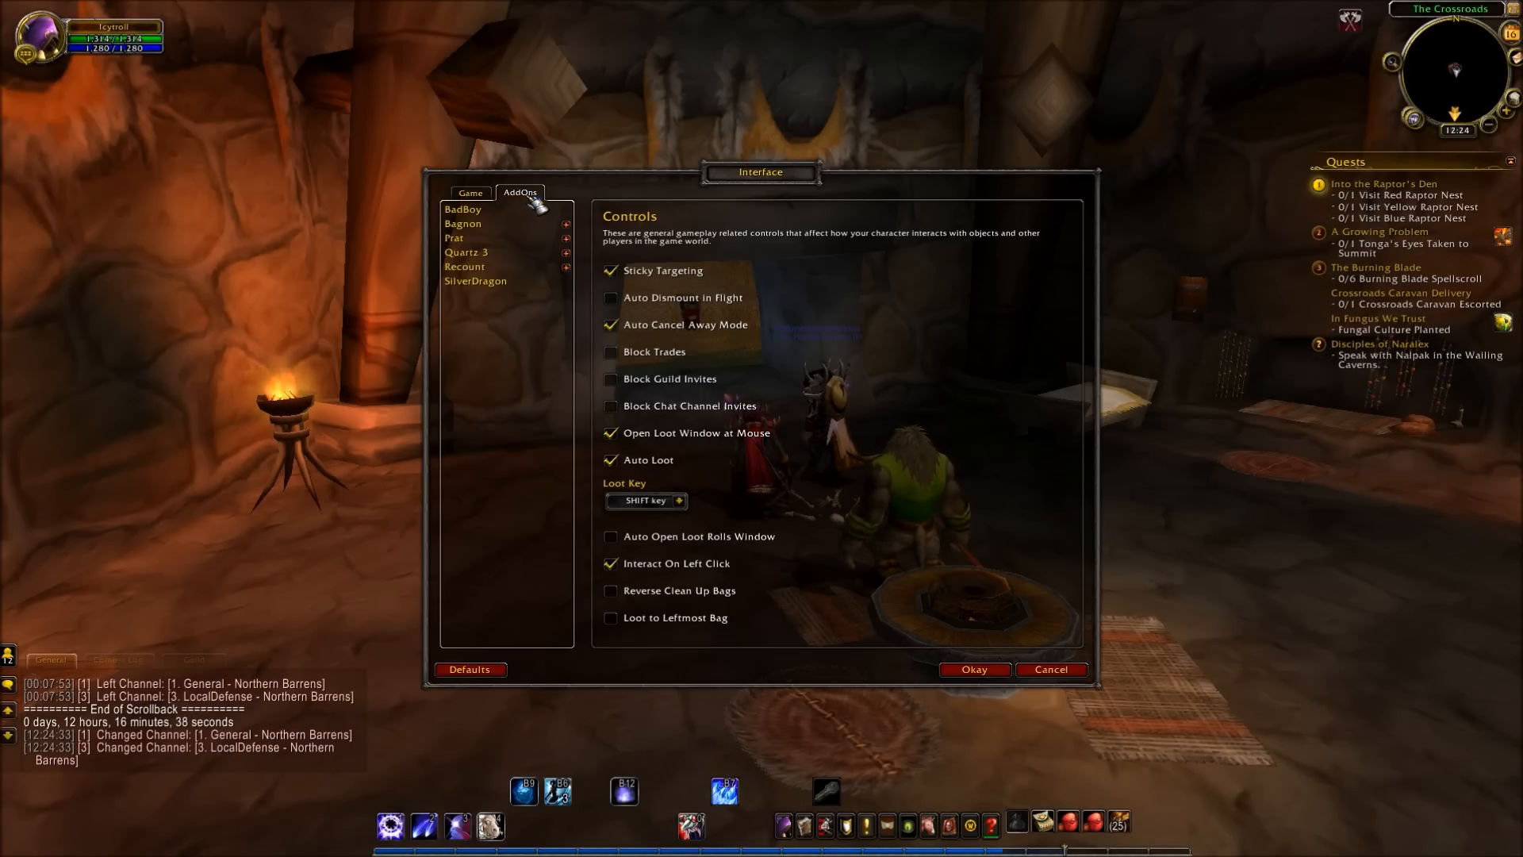
# - Expand Bagnon's pages, collapse Prat's, then close settings and resume play
pyautogui.click(567, 224)
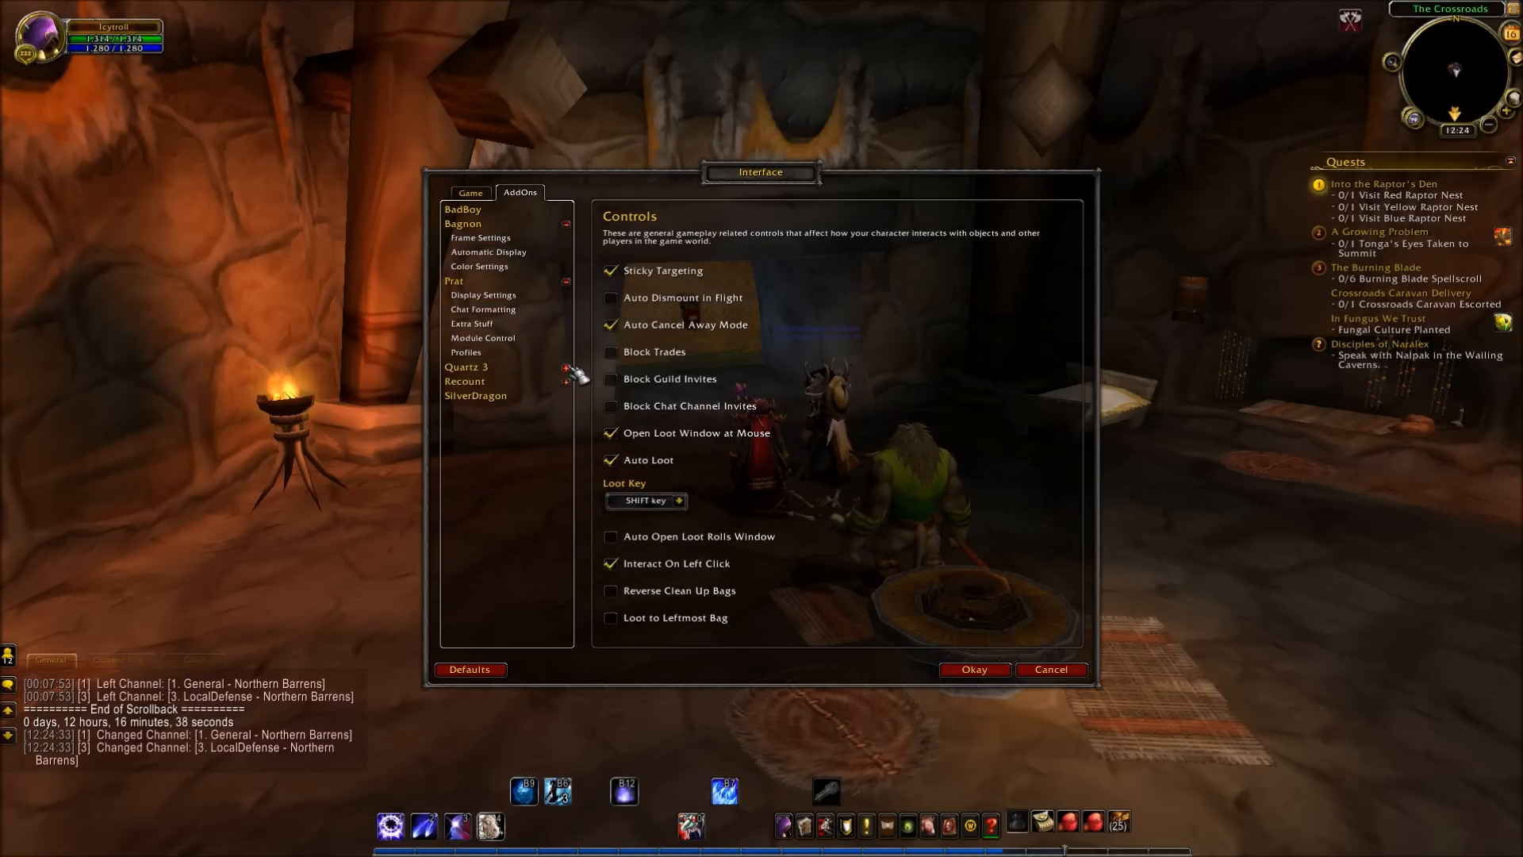
pyautogui.click(489, 253)
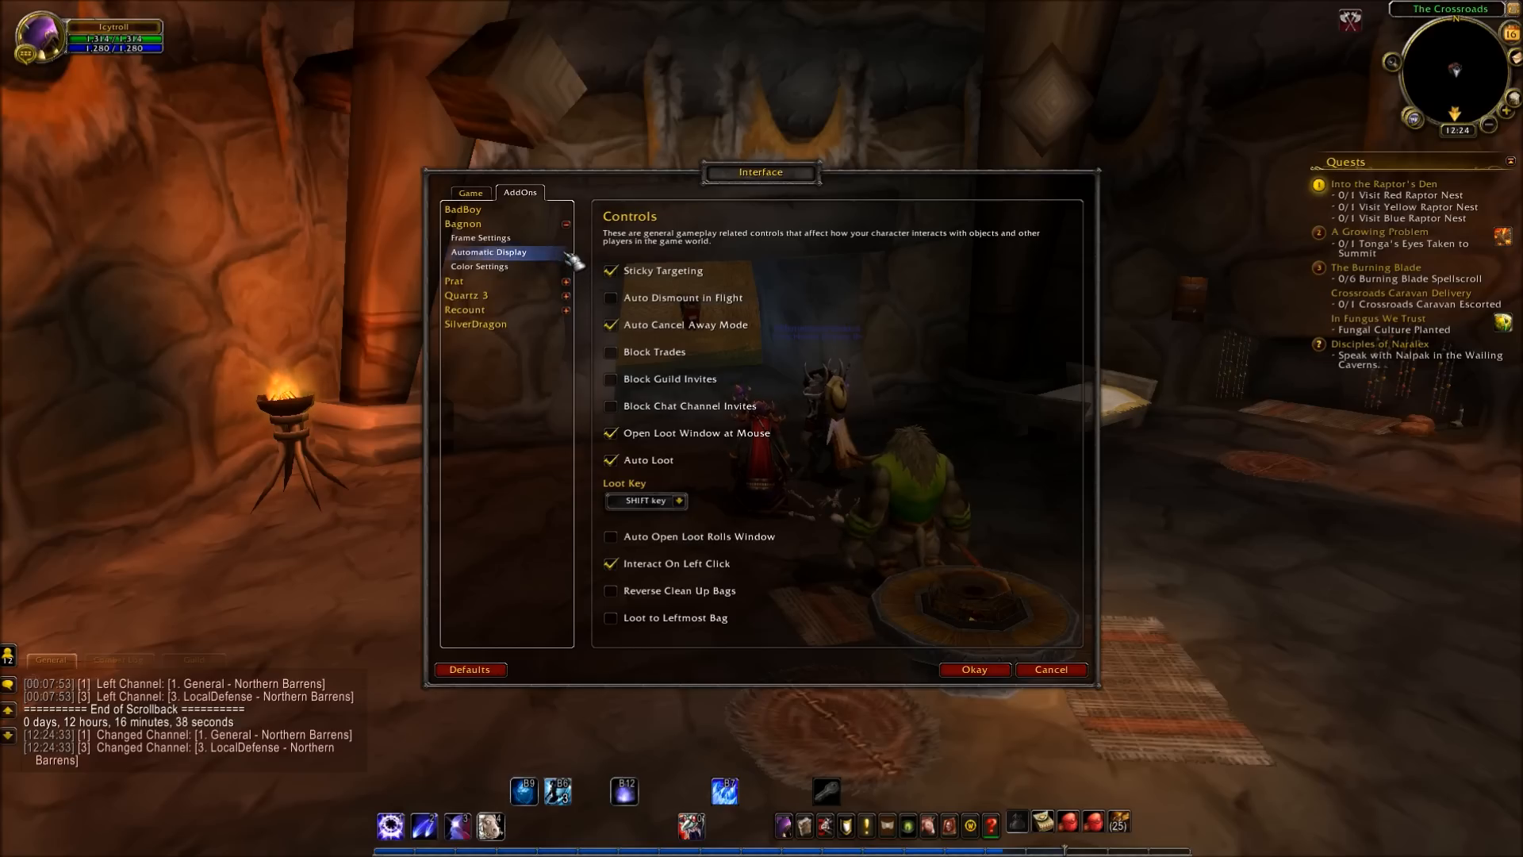
pyautogui.click(469, 192)
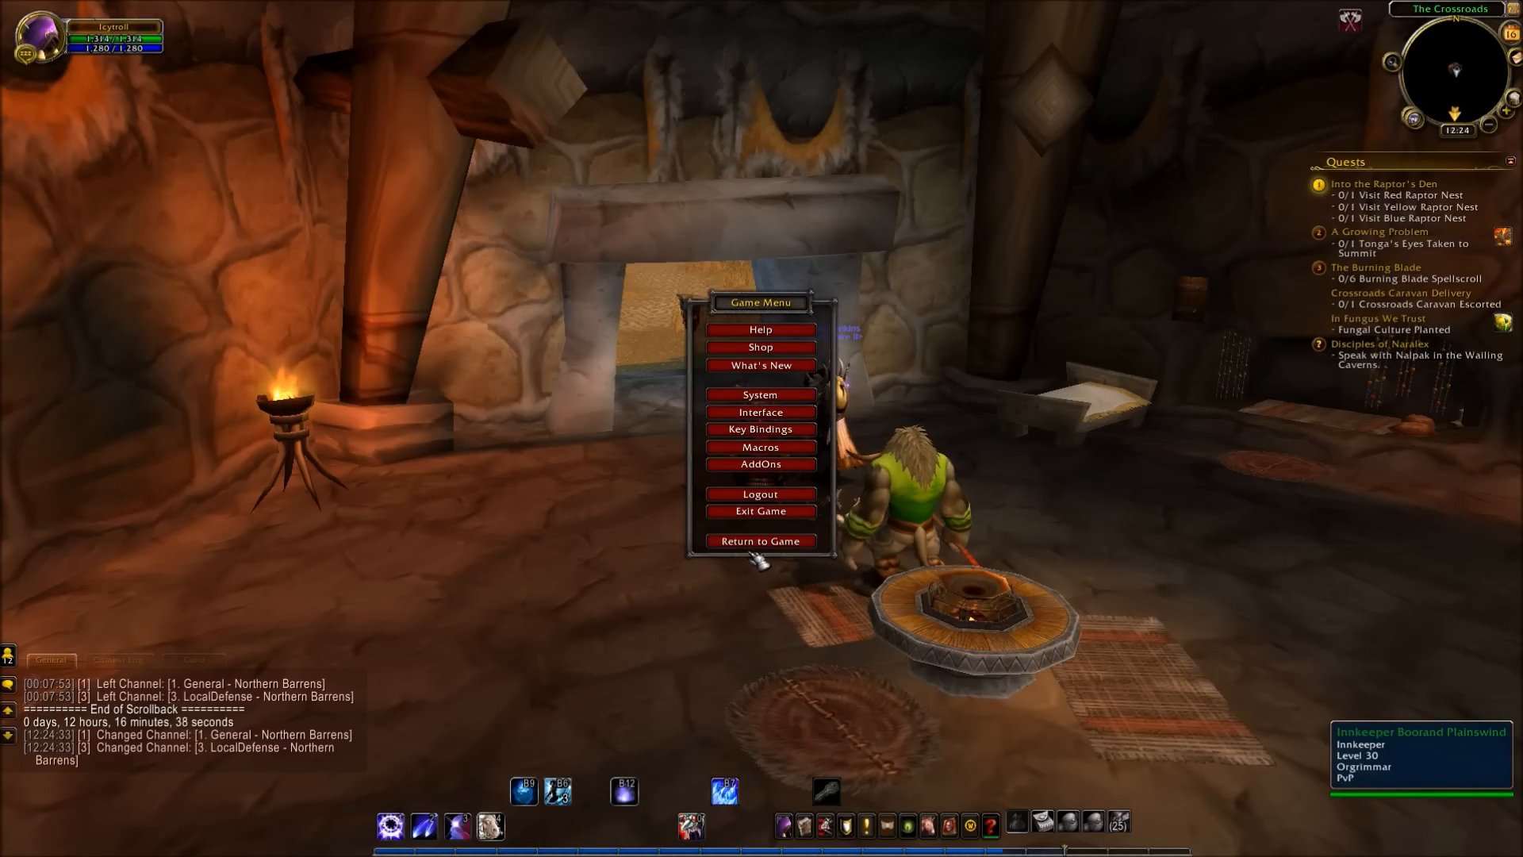
pyautogui.click(760, 541)
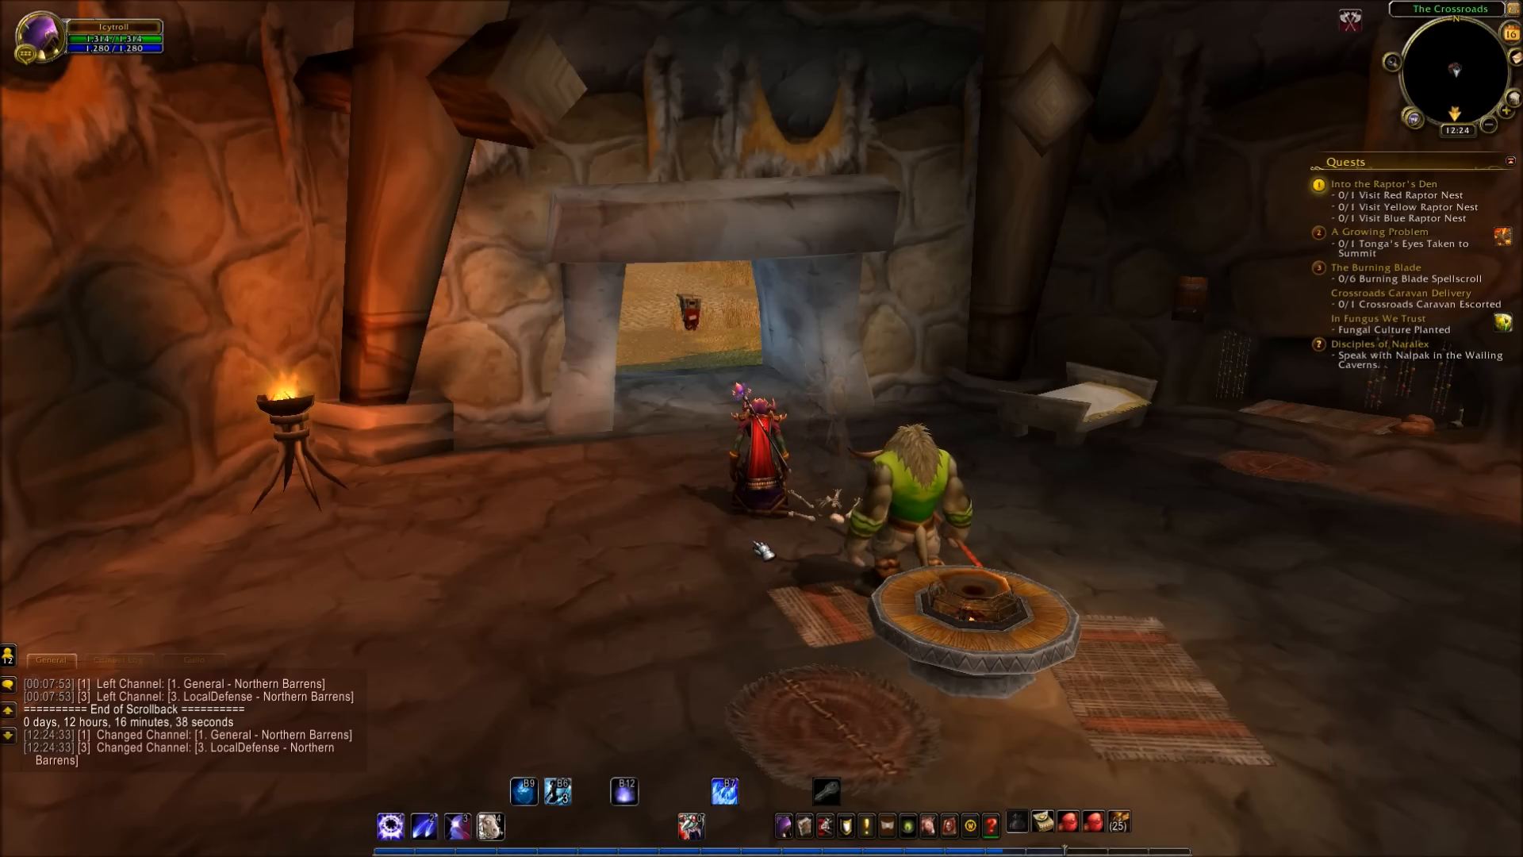